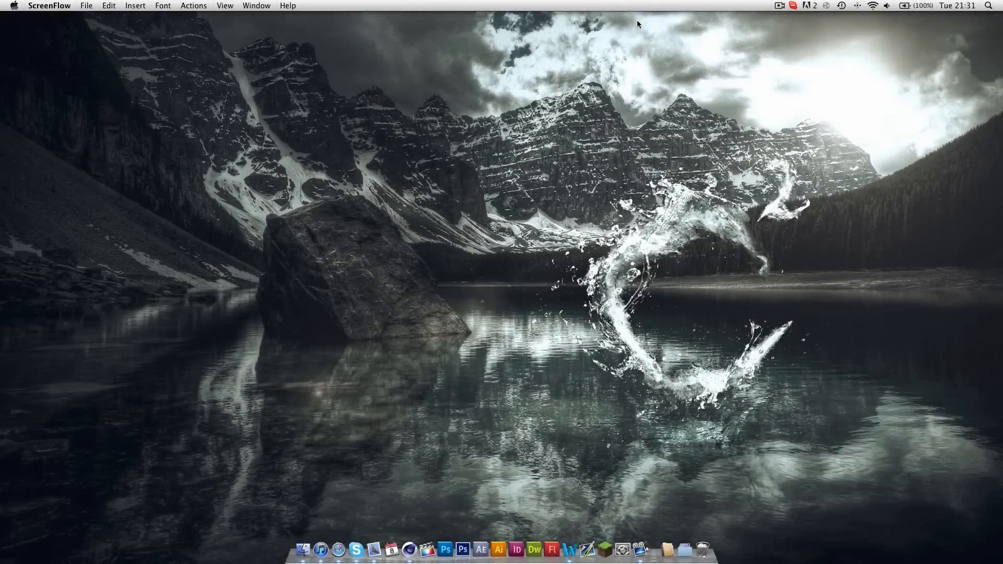
mouse_move(638, 27)
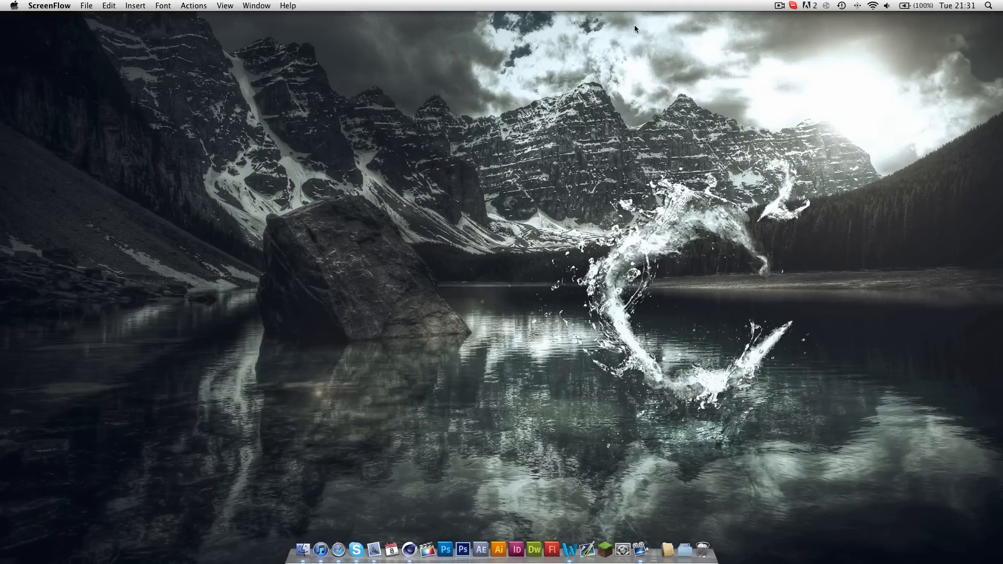
mouse_move(621, 30)
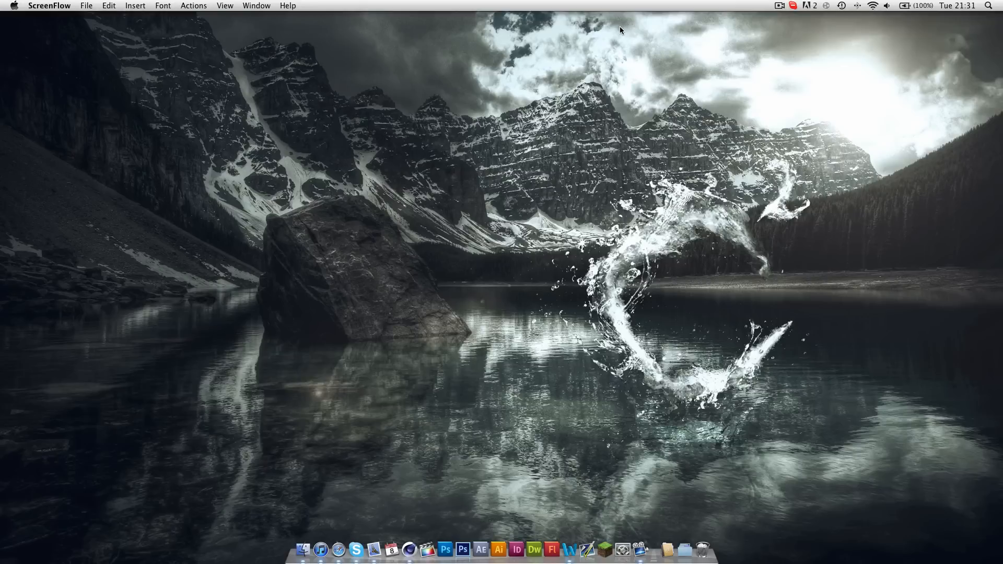
mouse_move(591, 26)
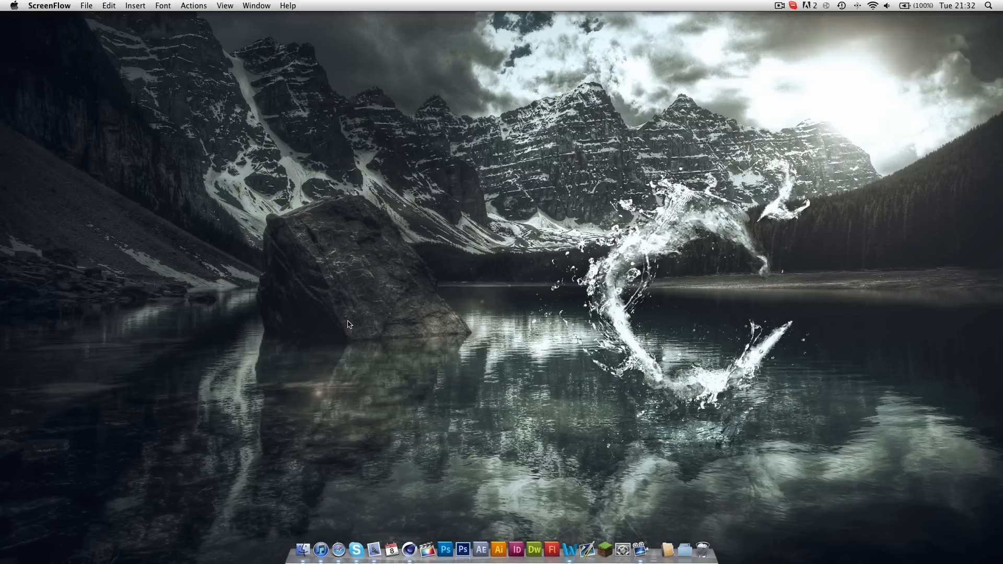
mouse_move(347, 343)
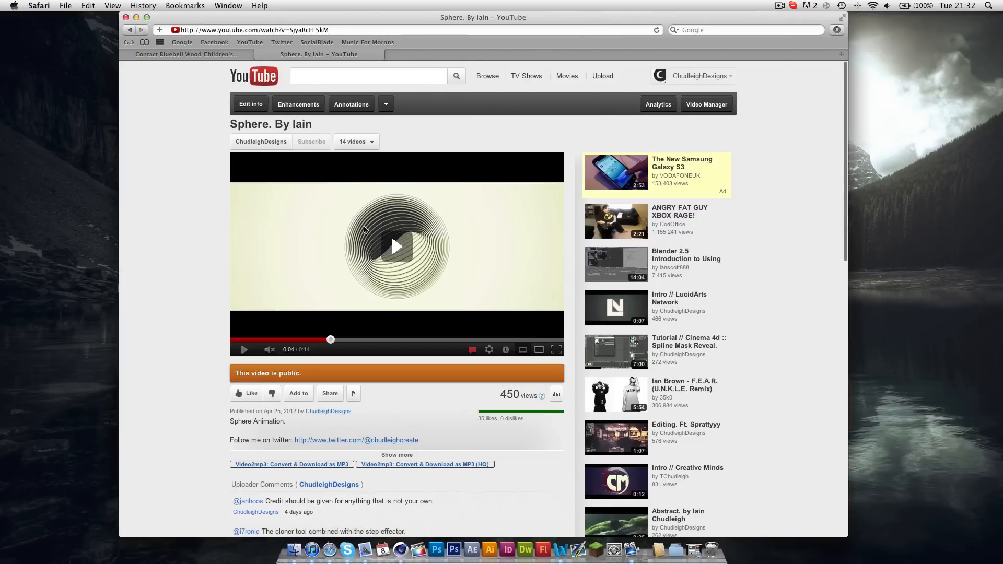
Play the 'Sphere. By Iain' YouTube video to preview the finished animation
click(396, 247)
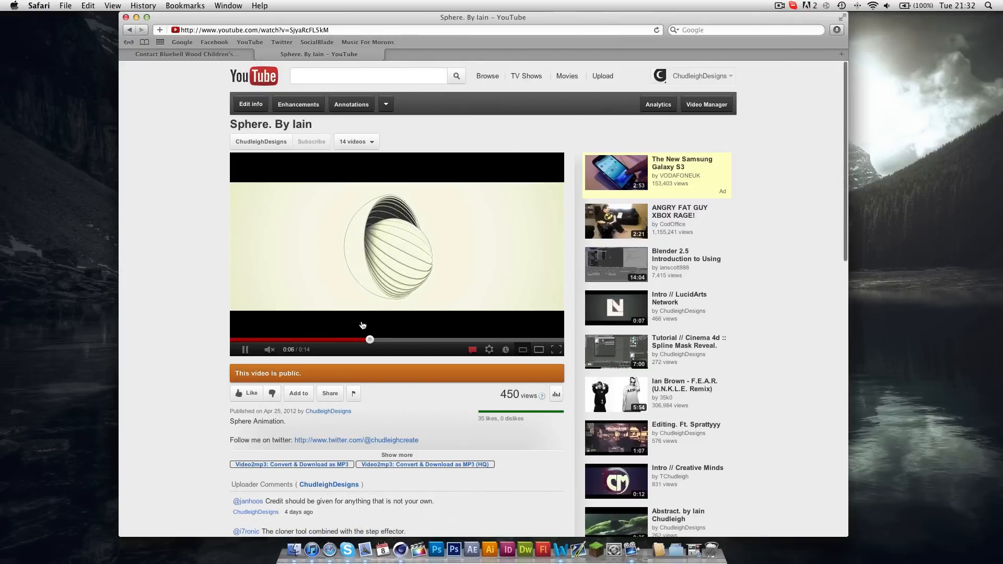
mouse_move(301, 271)
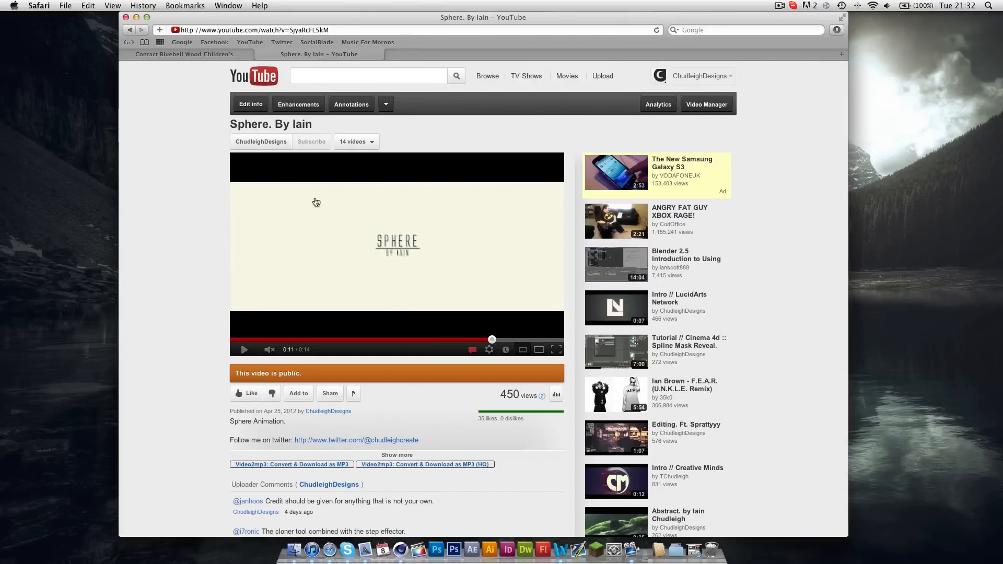
mouse_move(461, 238)
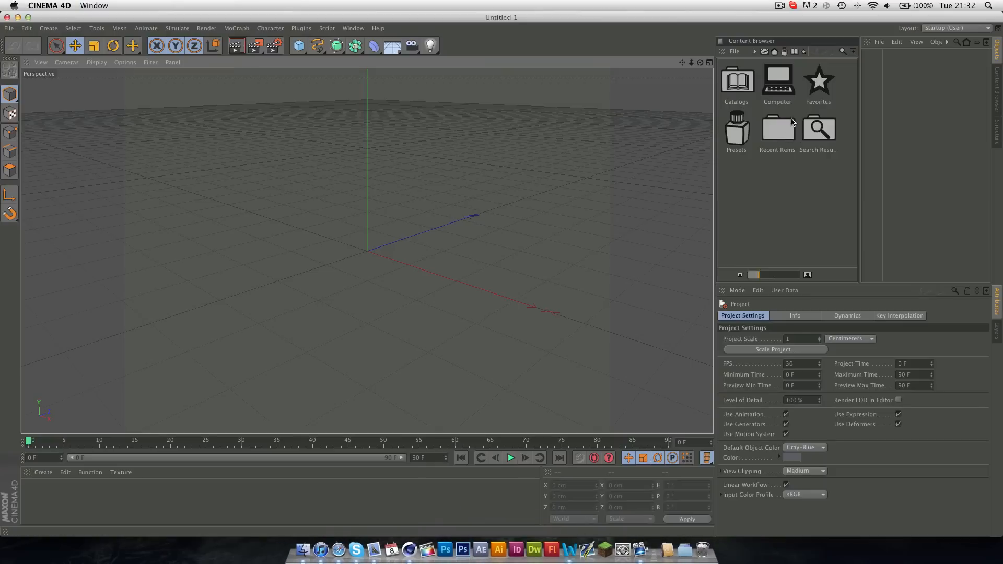
Add a Hemisphere-type sphere with 40 segments and orbit to look down on it
click(297, 46)
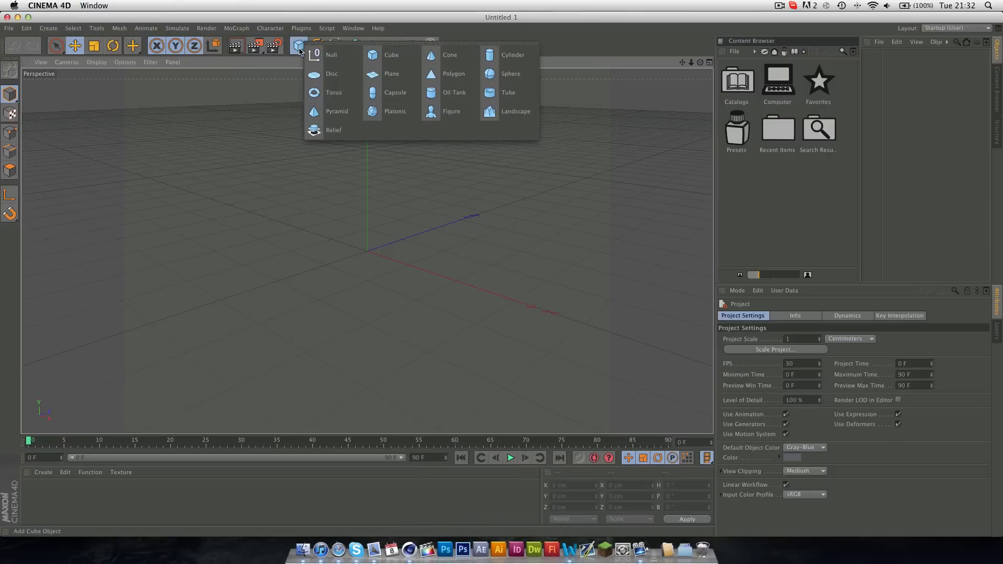
click(511, 73)
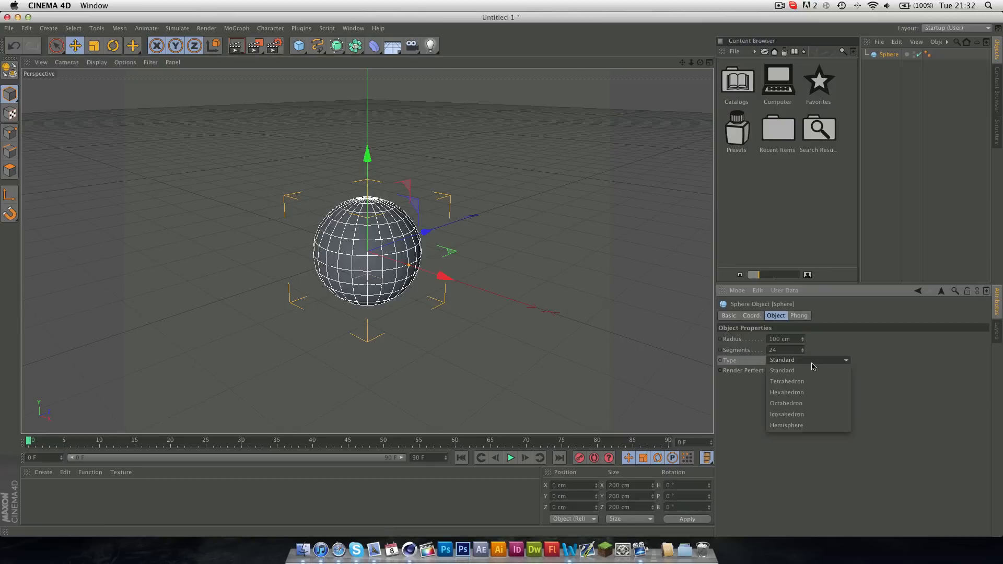
click(787, 425)
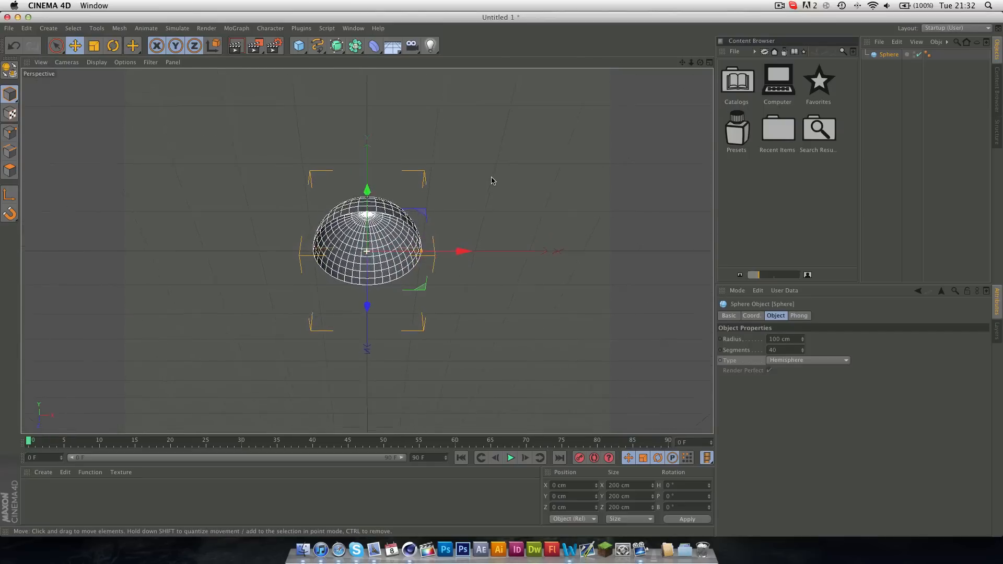
drag(493, 180, 454, 253)
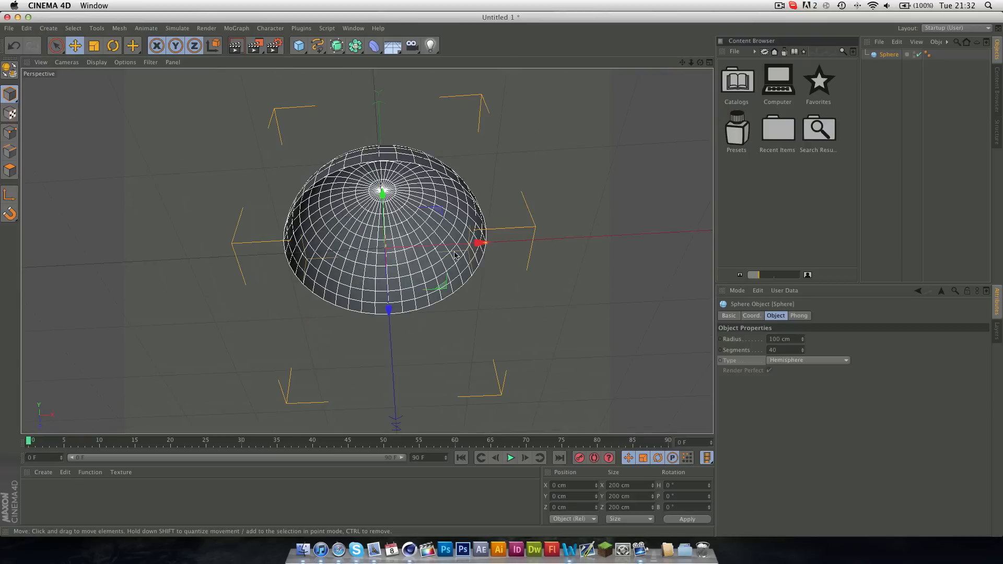
mouse_move(975, 71)
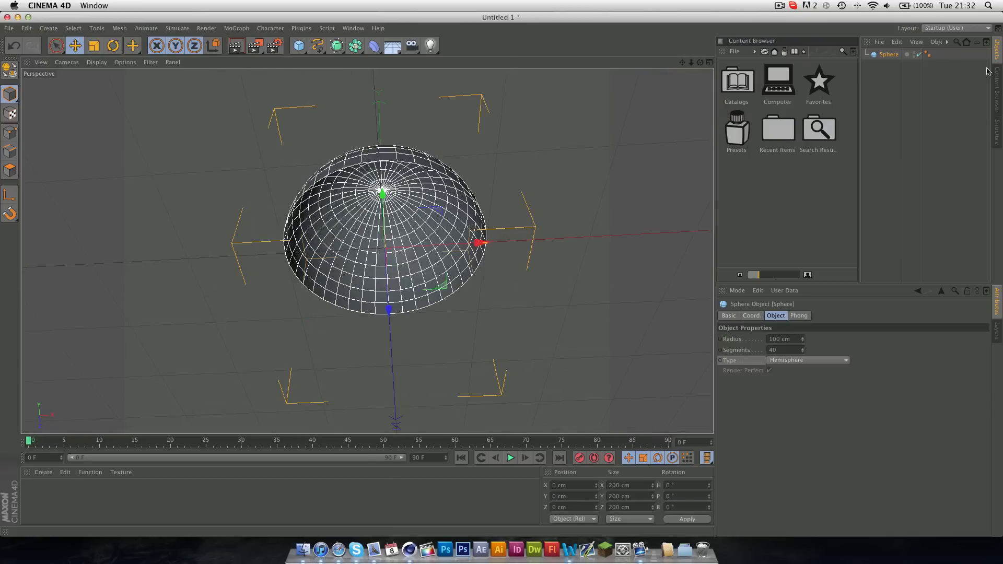
mouse_move(442, 102)
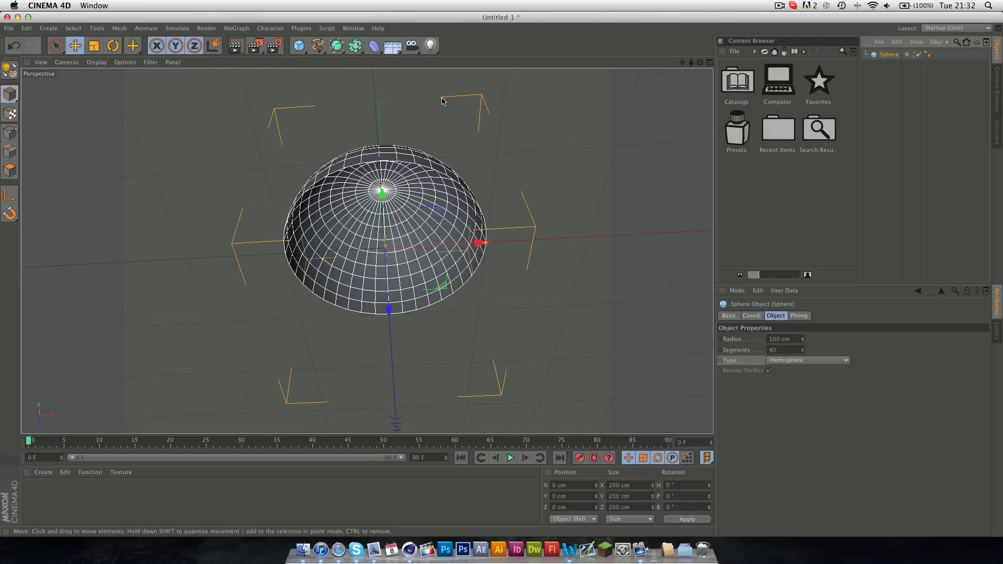
mouse_move(471, 226)
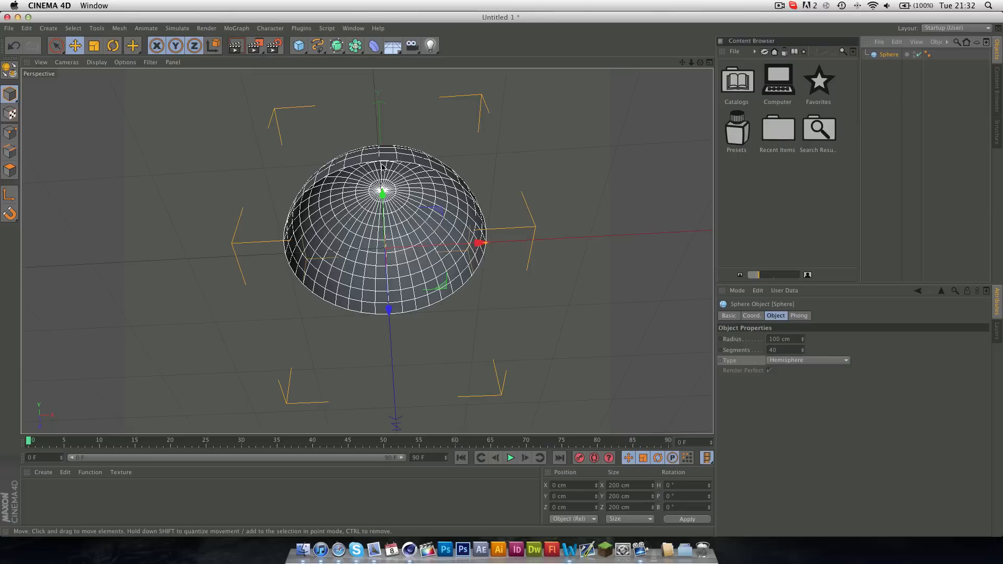
Nest the hemisphere in a Cloth NURBS with 3 cm thickness and render a preview
click(177, 28)
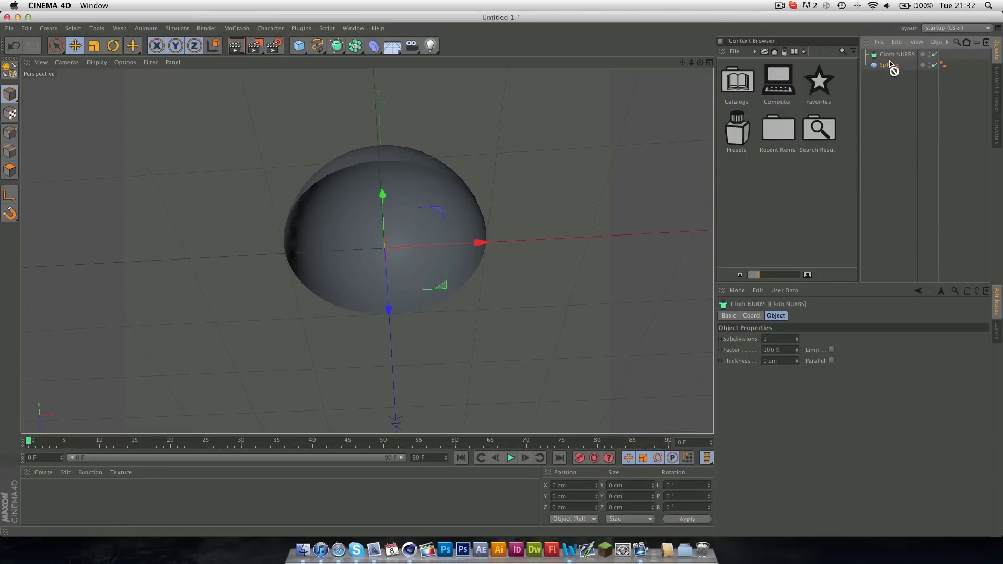
click(892, 64)
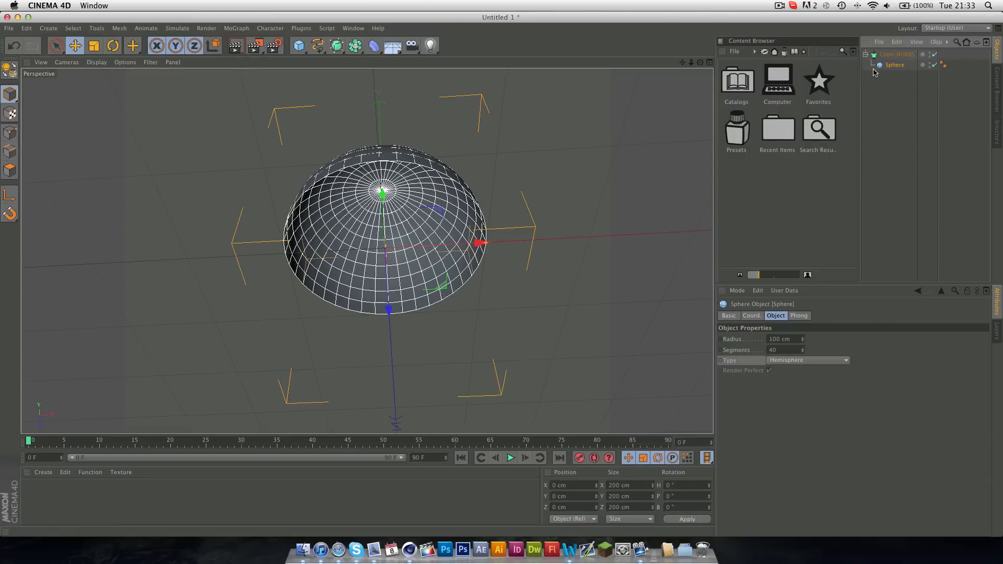
click(897, 55)
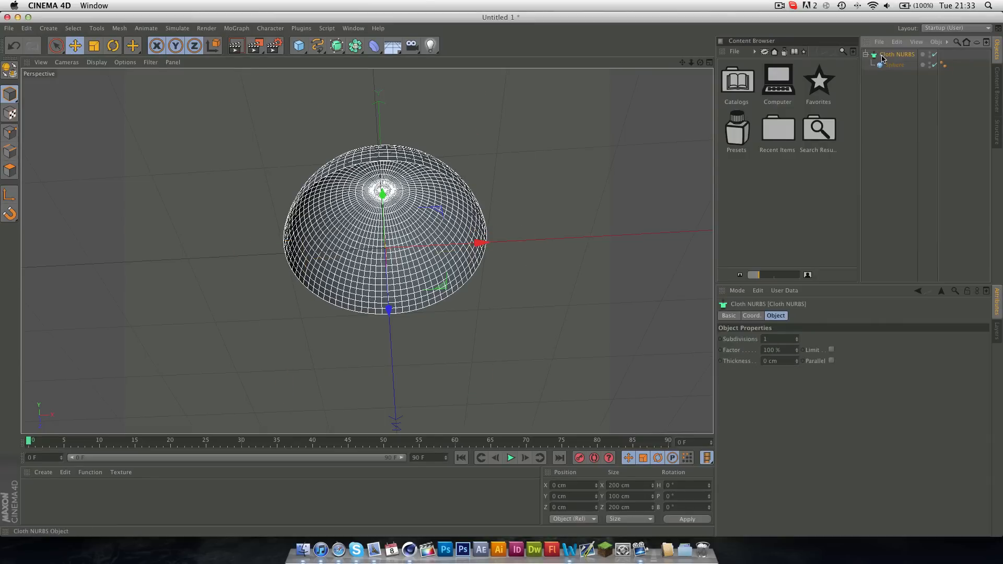
click(777, 361)
text(3)
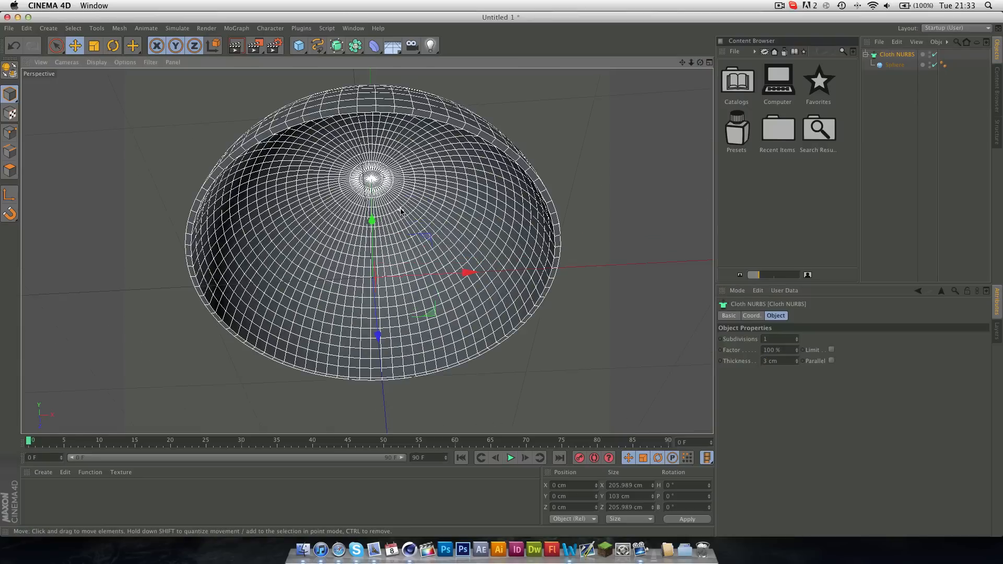
mouse_move(611, 241)
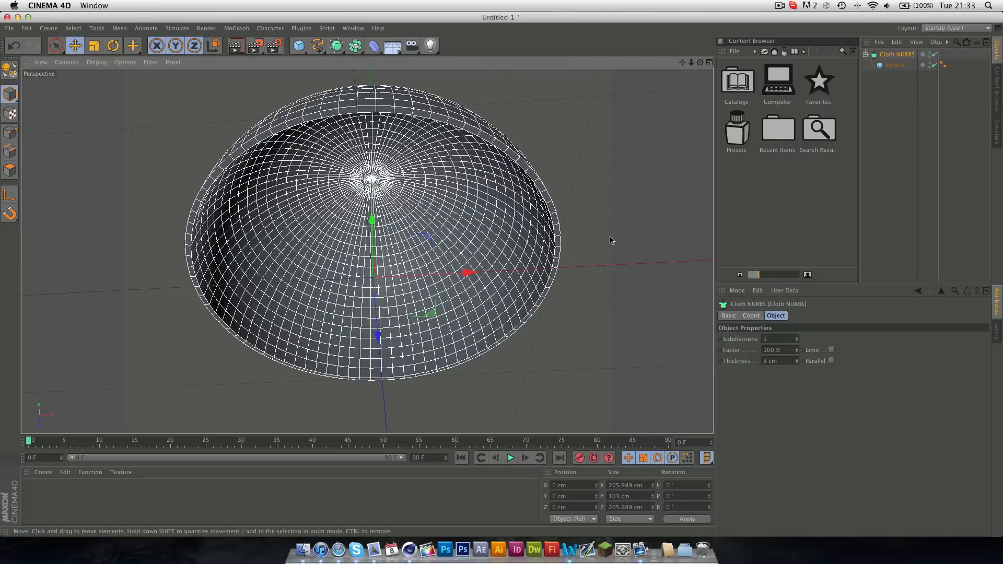
mouse_move(371, 176)
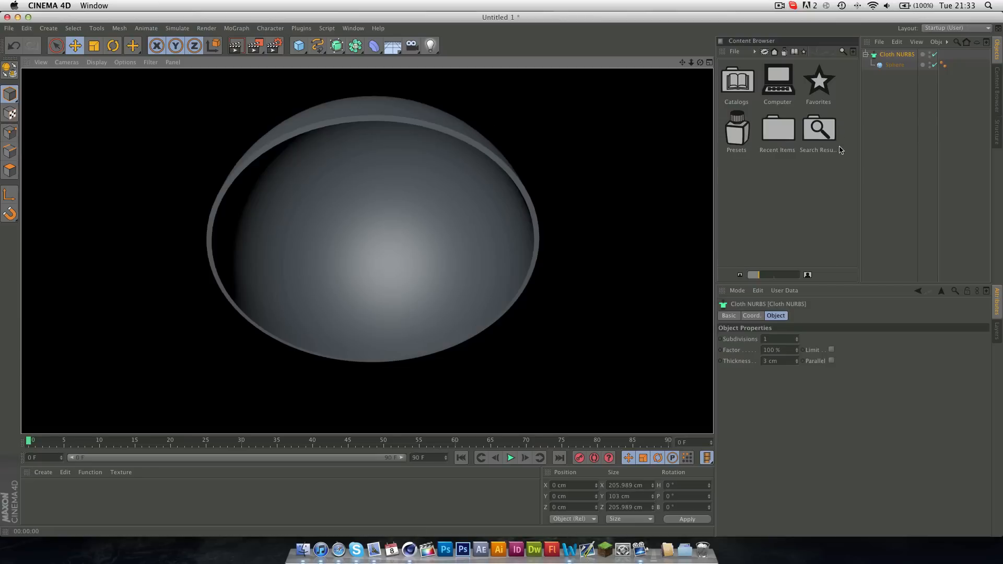
click(890, 64)
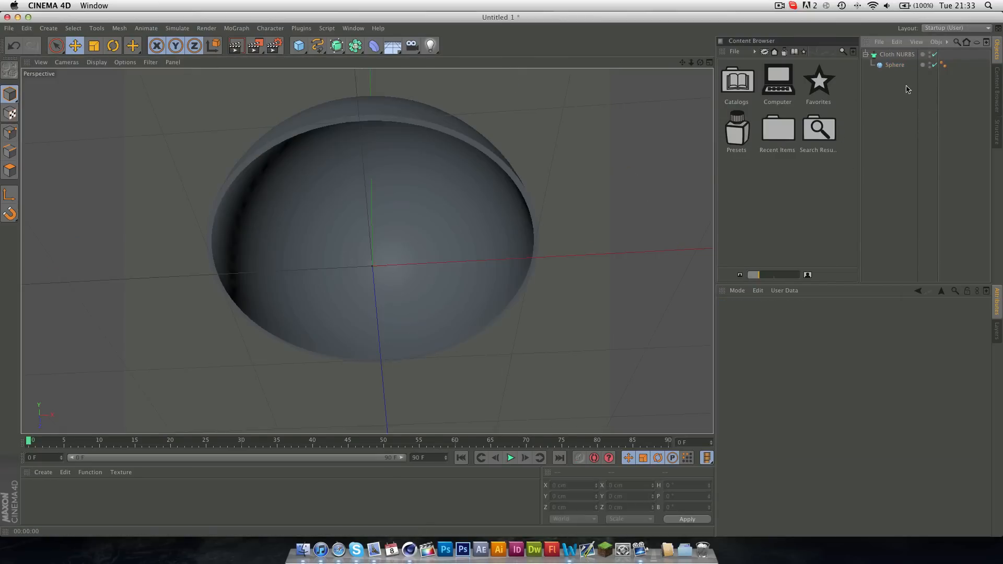
click(898, 54)
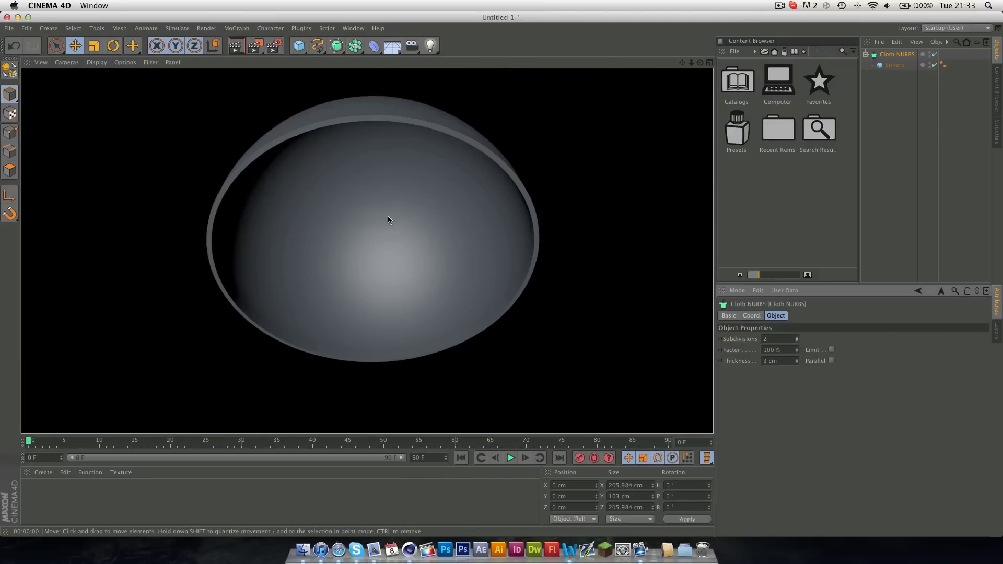
mouse_move(366, 174)
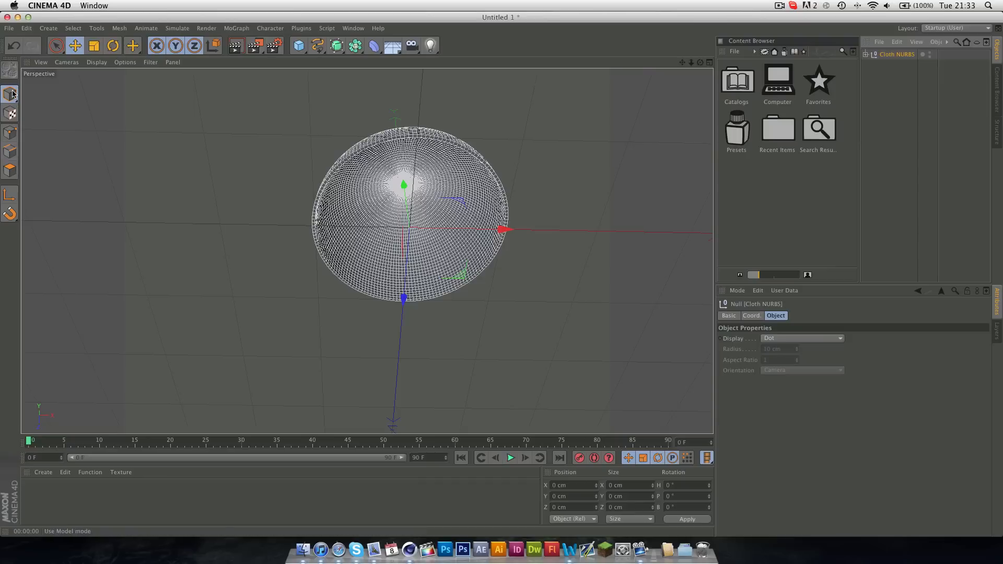
mouse_move(8, 71)
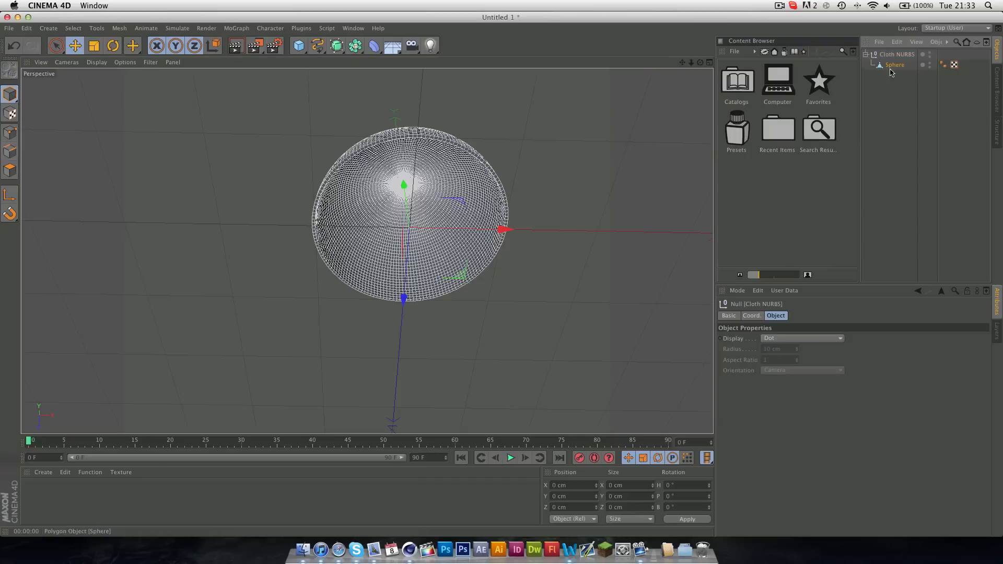
click(897, 55)
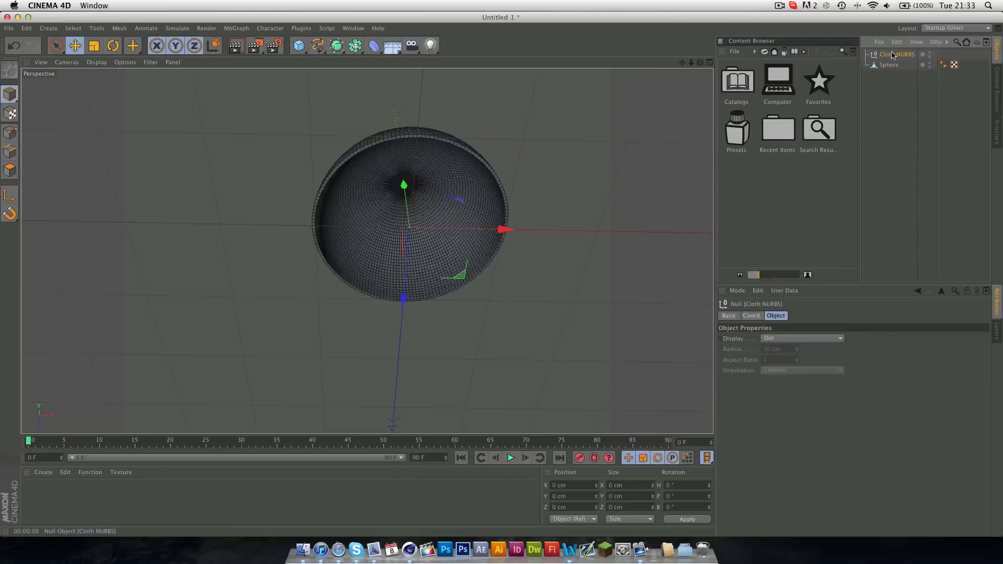
click(889, 55)
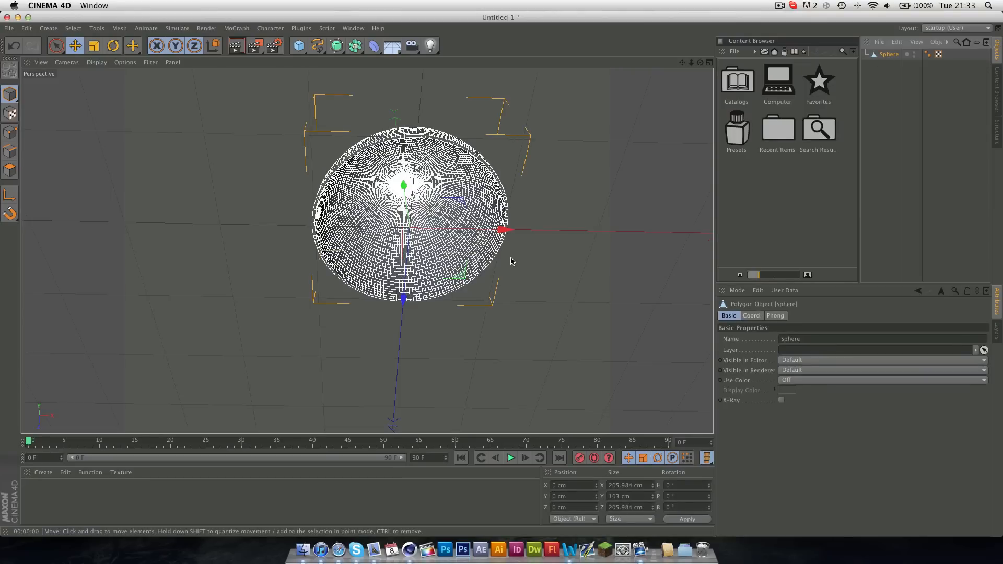
mouse_move(335, 259)
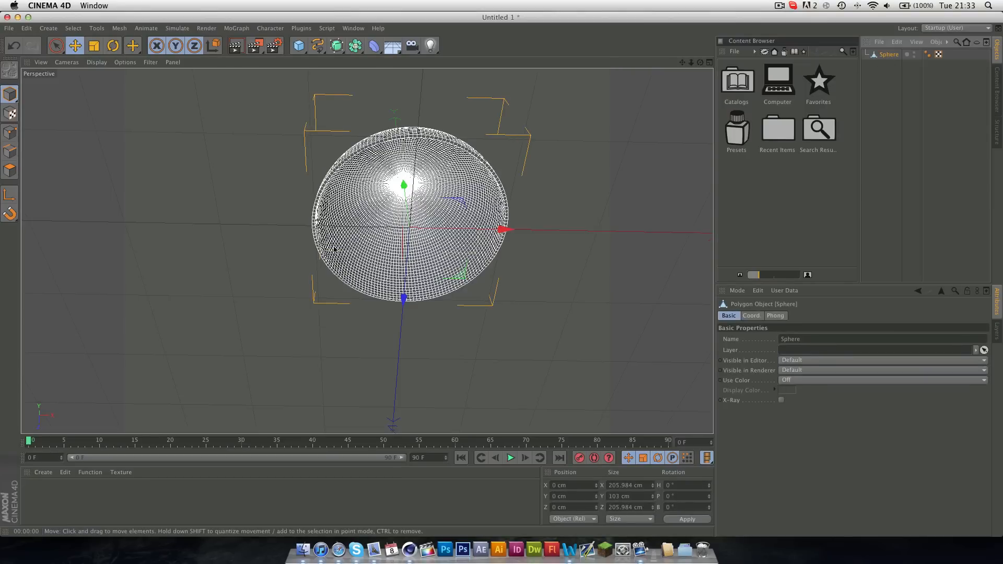
mouse_move(338, 254)
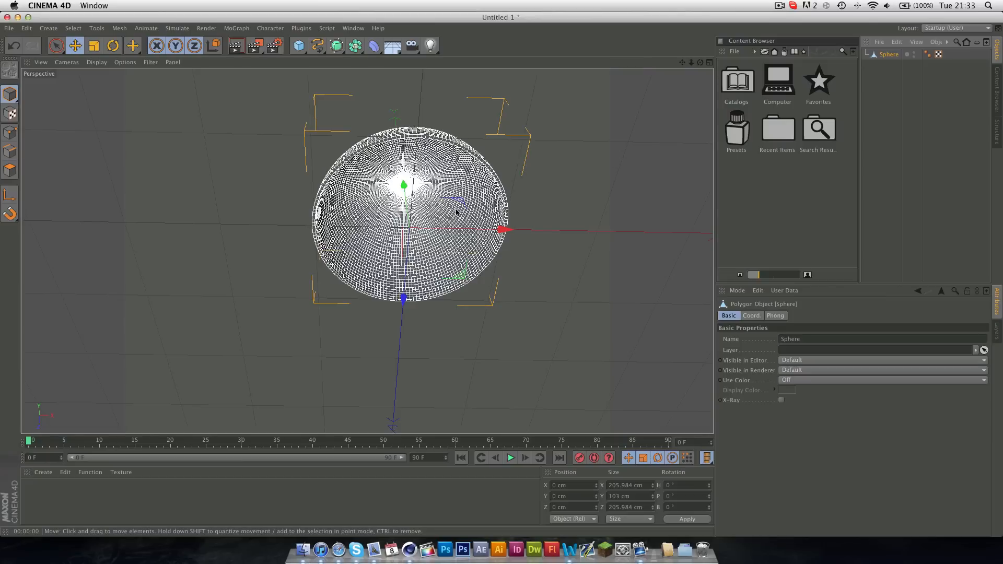
mouse_move(441, 212)
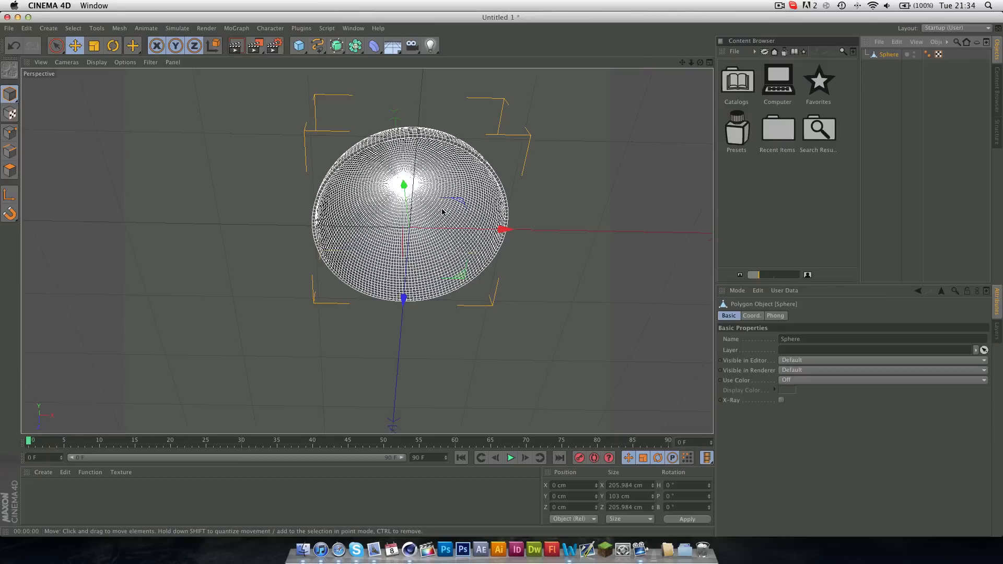
mouse_move(426, 157)
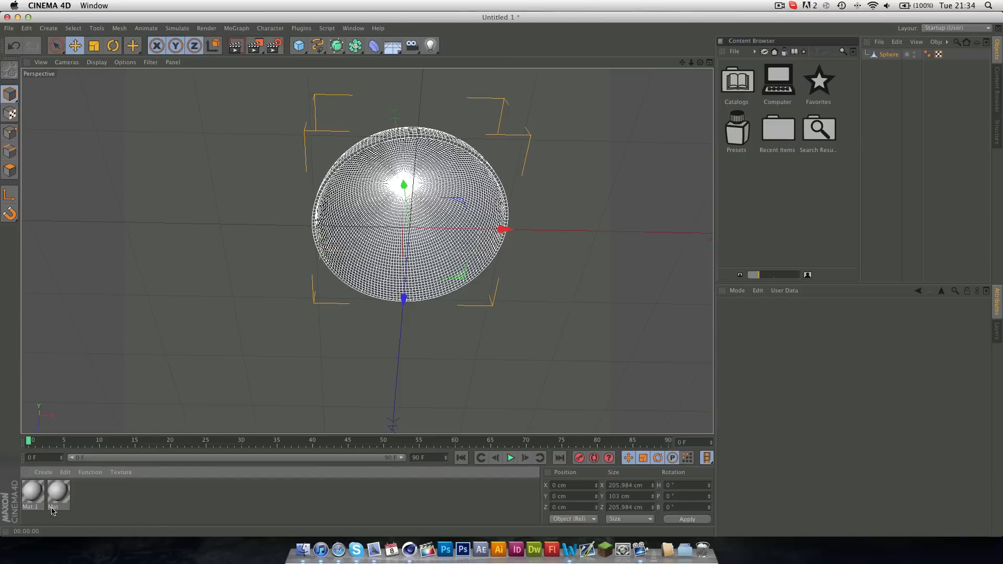
Create a new luminance-only material 'Mat' with a black glow colour
double_click(33, 494)
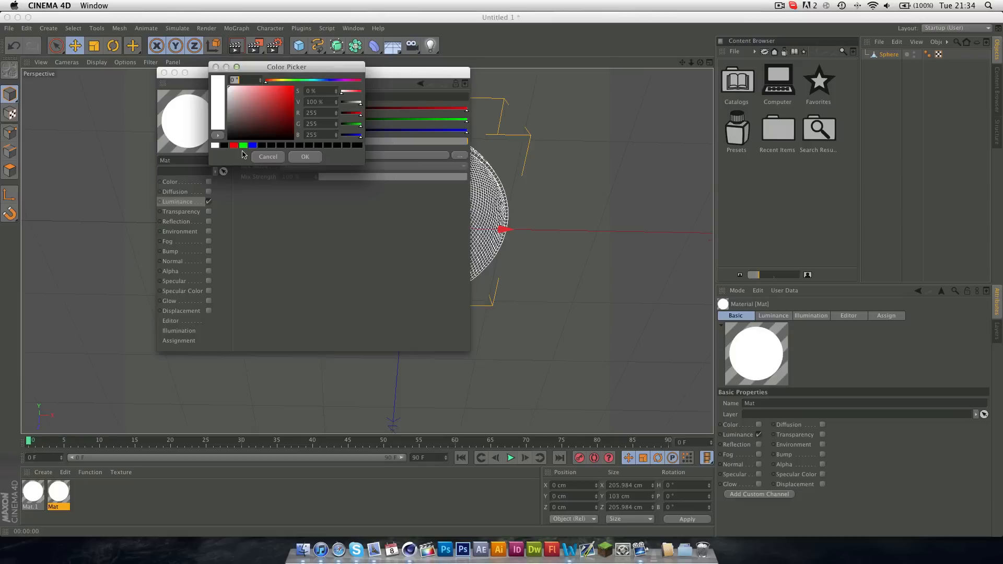
click(304, 157)
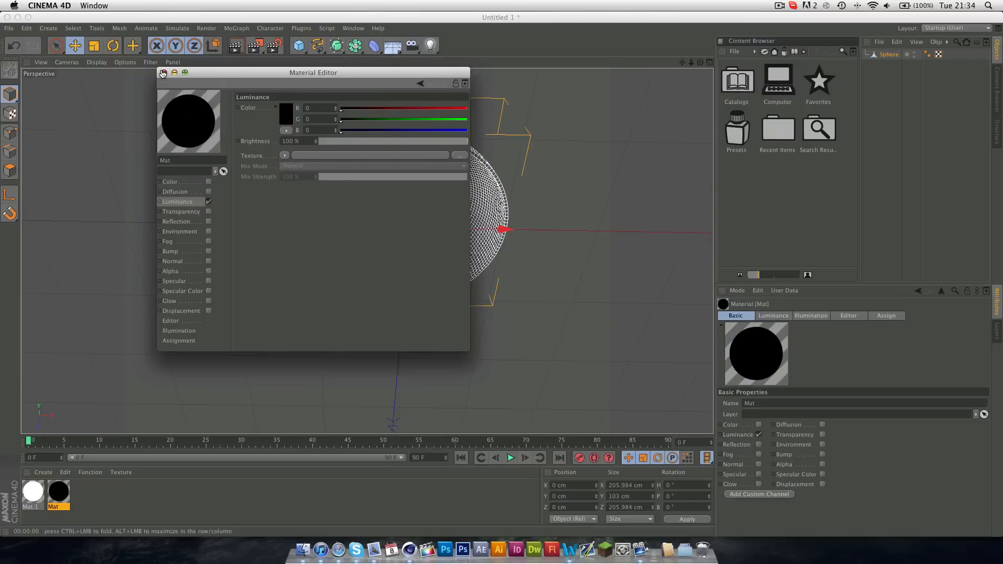
click(164, 73)
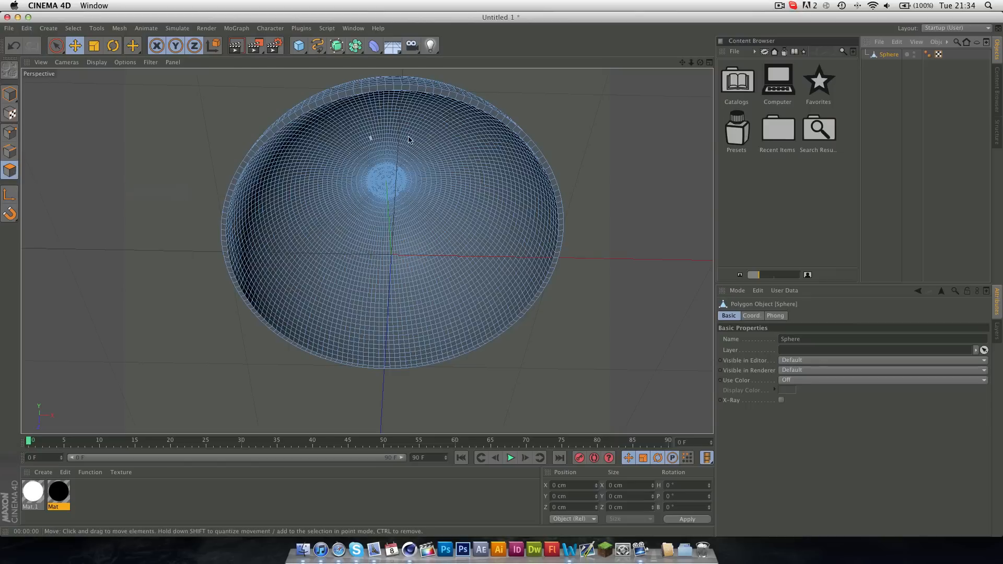
mouse_move(347, 234)
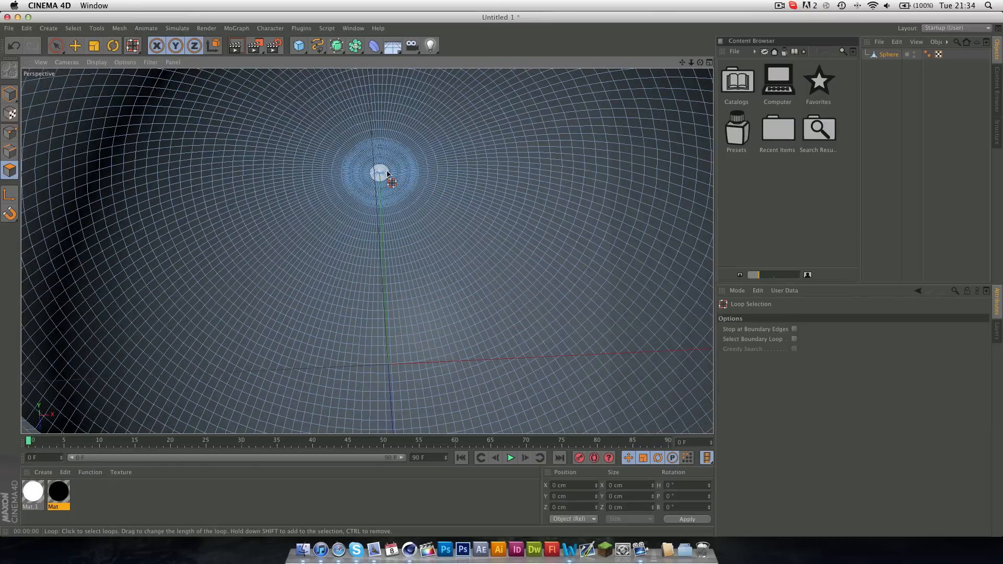
Loop-select the hemisphere's inner polygon rings across the whole inside surface
click(381, 172)
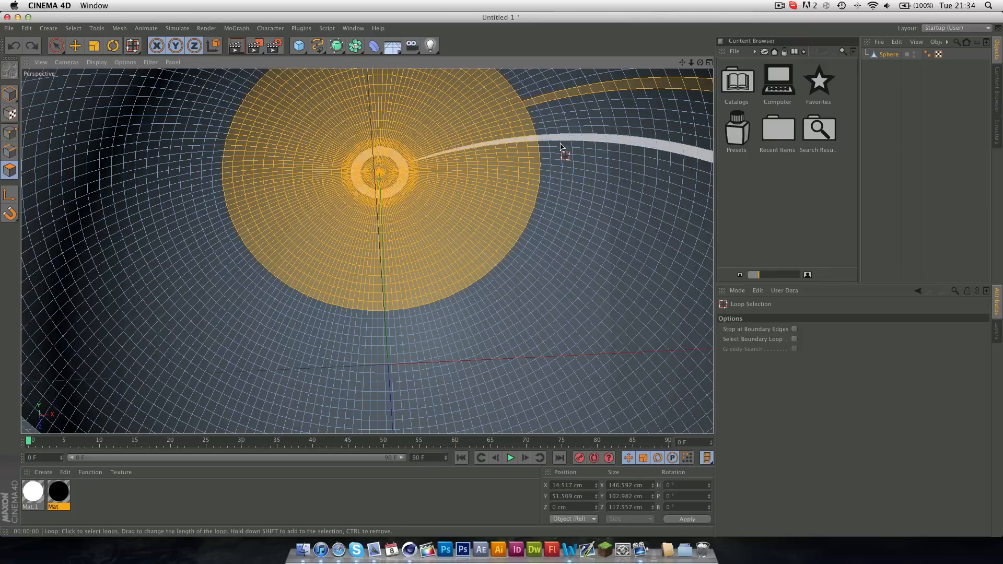
click(565, 152)
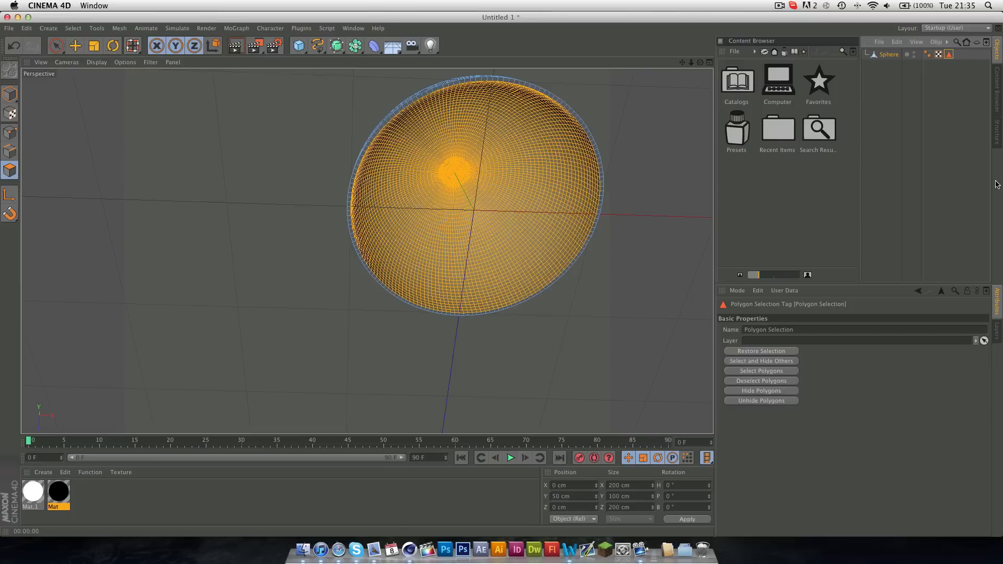
Apply black Mat to the inner polygon selection and white Mat.1 to the sphere
right_click(59, 493)
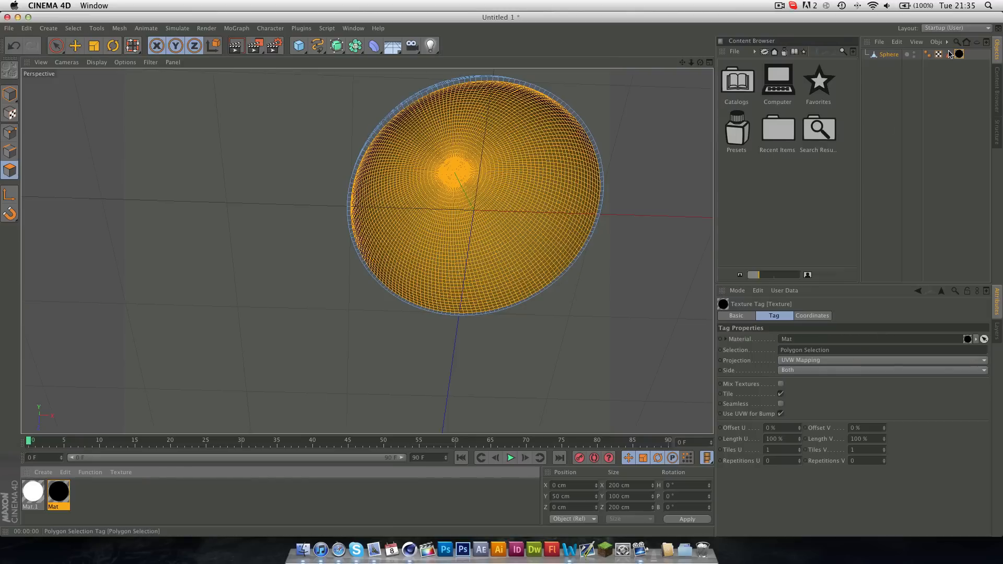
click(950, 54)
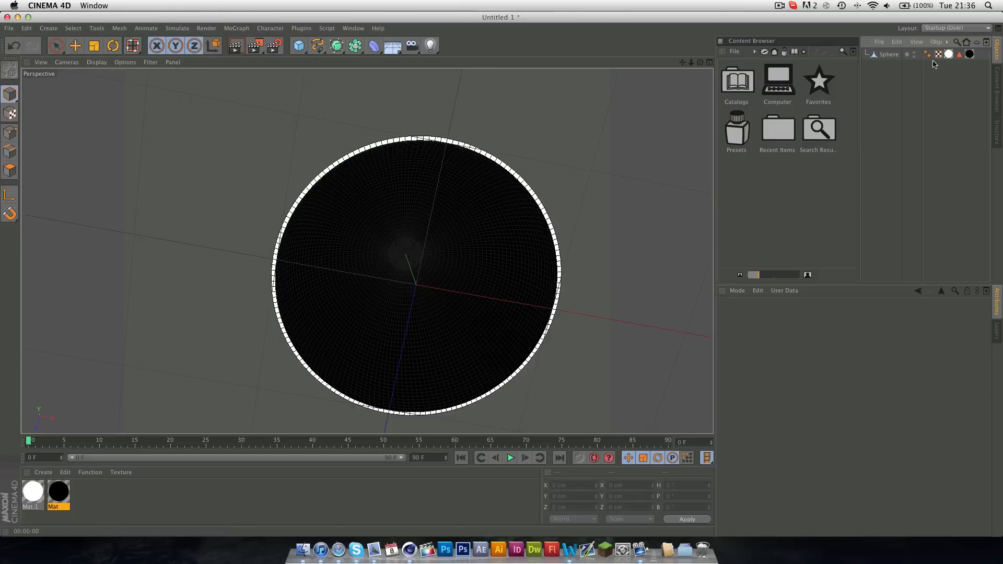
Put the hemisphere in a Cloner with 40 copies, each scaled to 98%
click(237, 28)
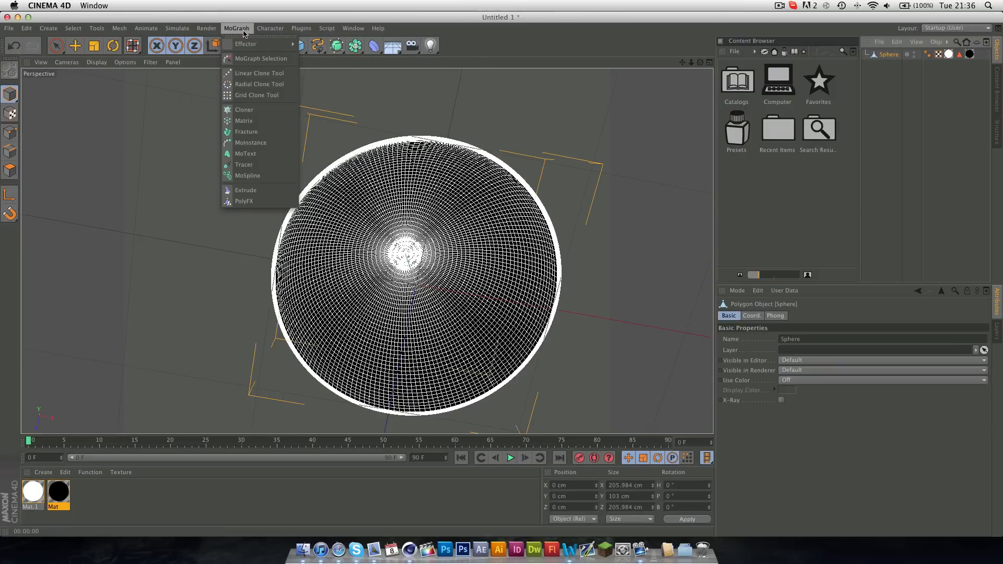
click(244, 109)
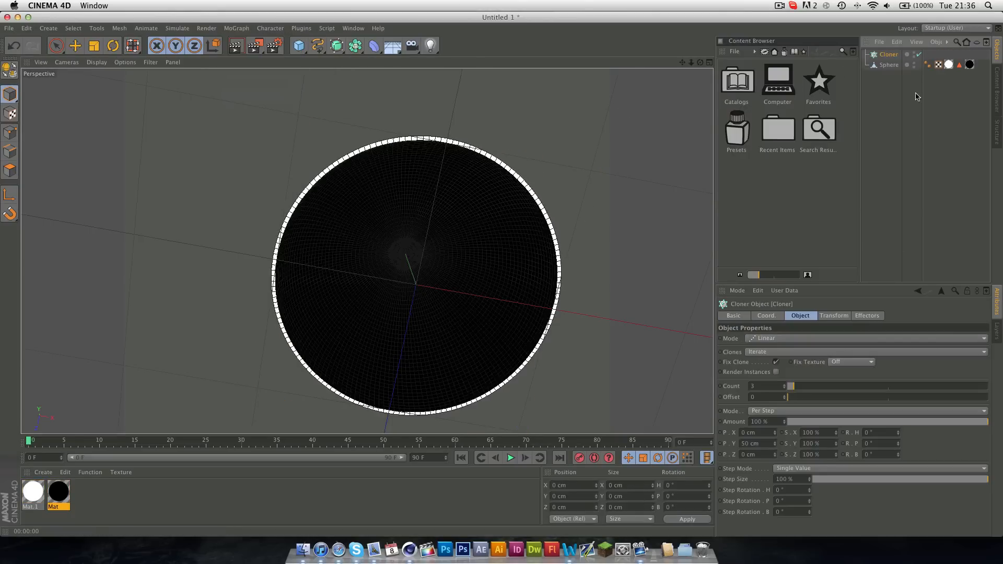
click(889, 64)
text(40)
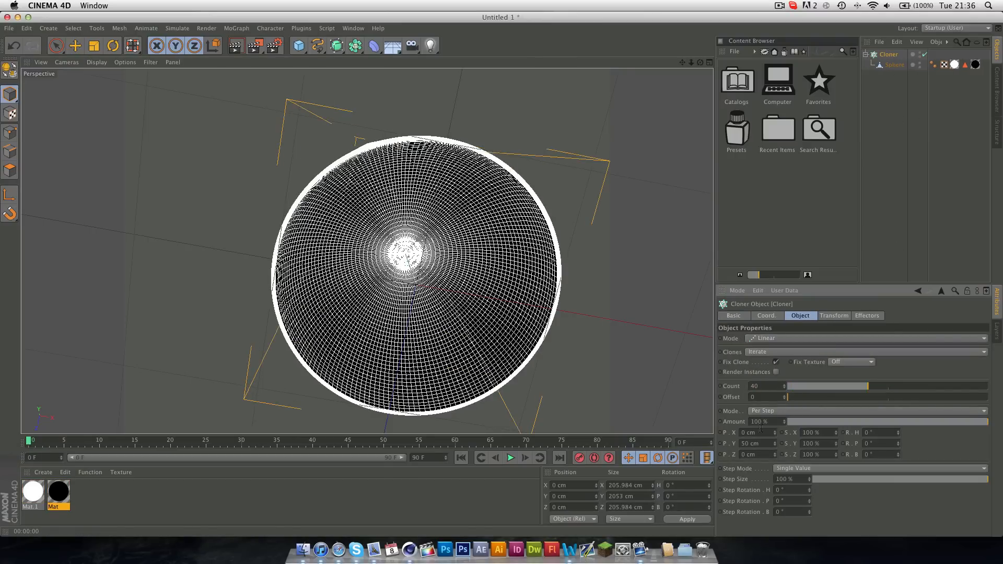
click(755, 443)
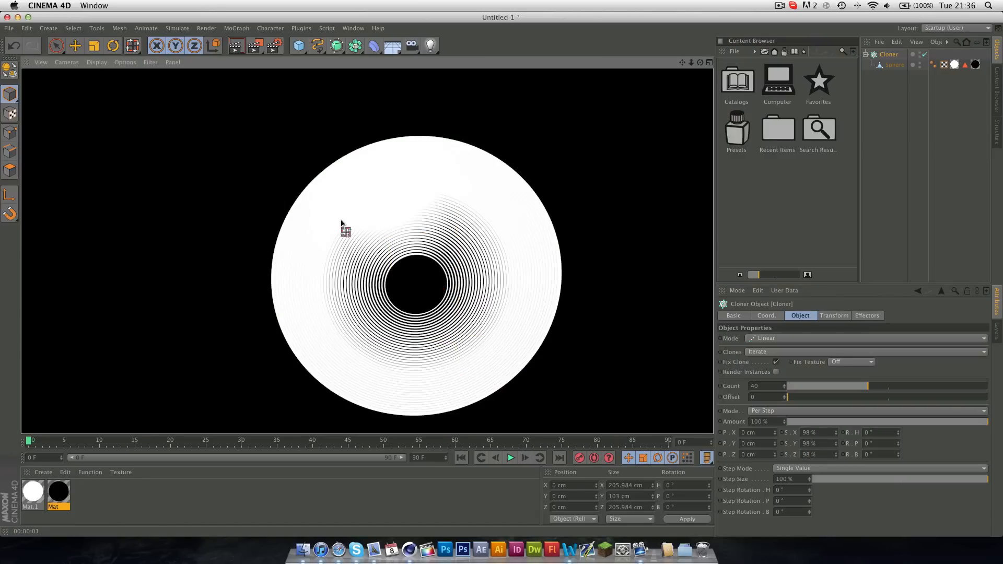
mouse_move(301, 266)
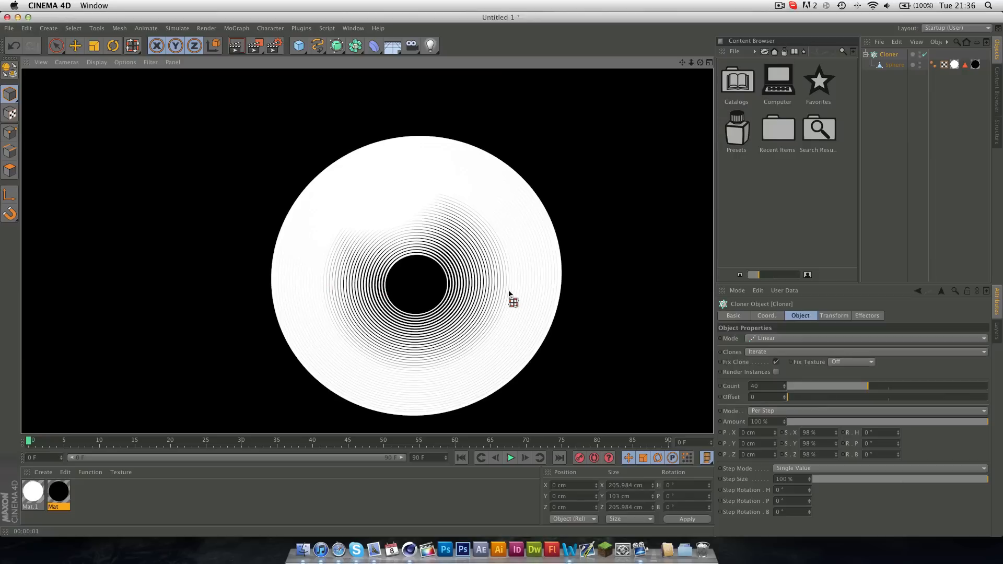
mouse_move(877, 186)
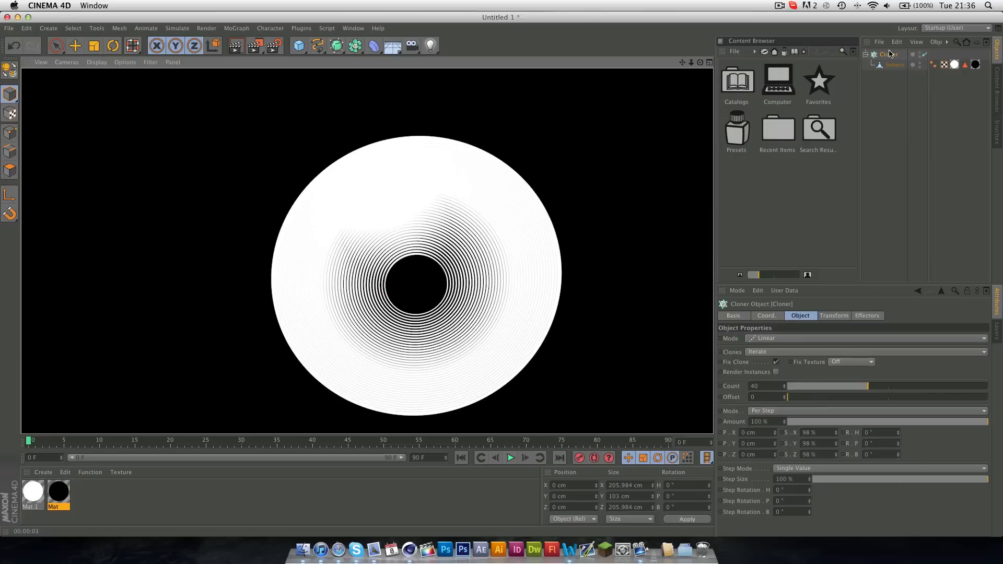
Add a Step effector rotating the clones to 87° pitch, then orbit to inspect
click(236, 28)
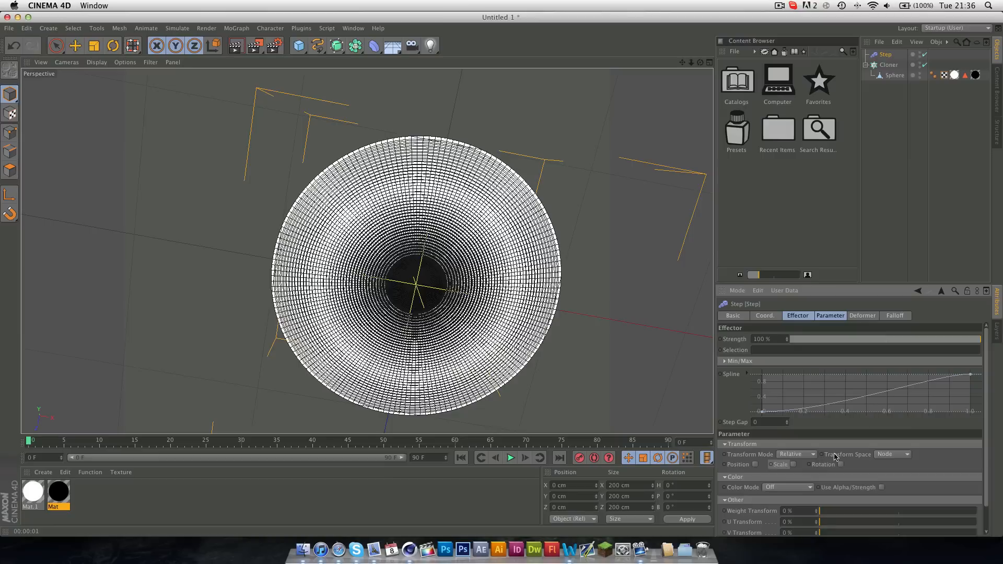
mouse_move(842, 468)
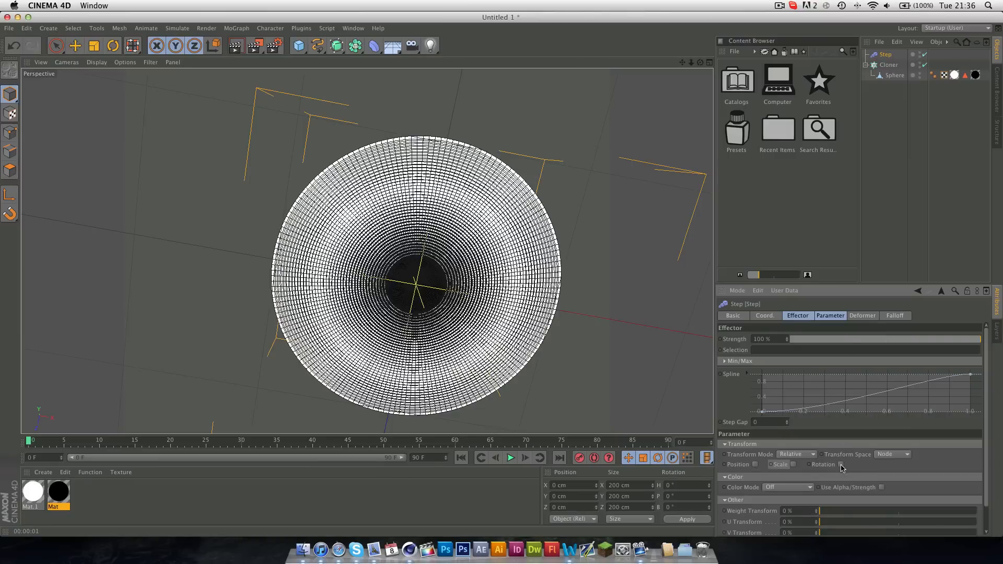
click(839, 464)
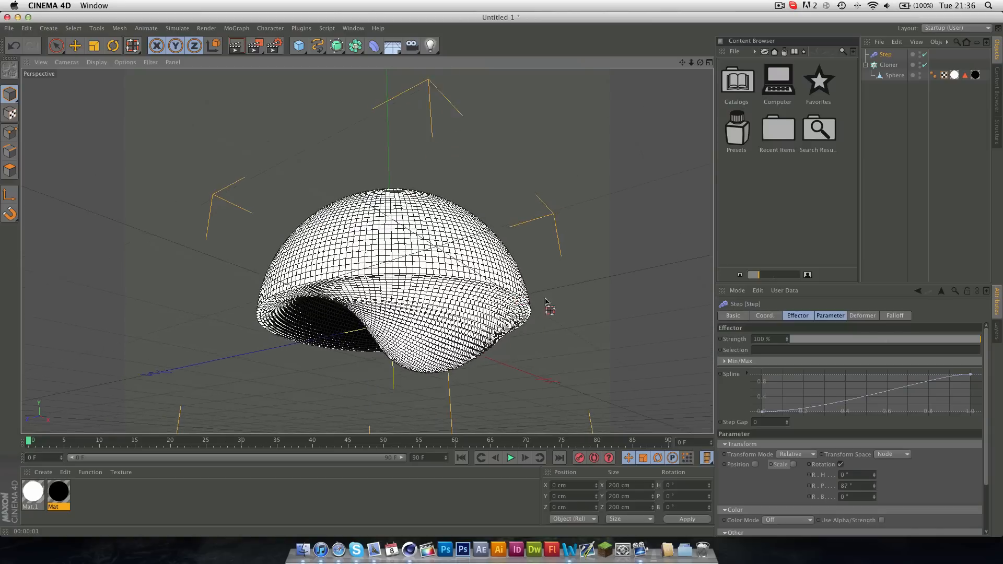
drag(544, 301, 698, 288)
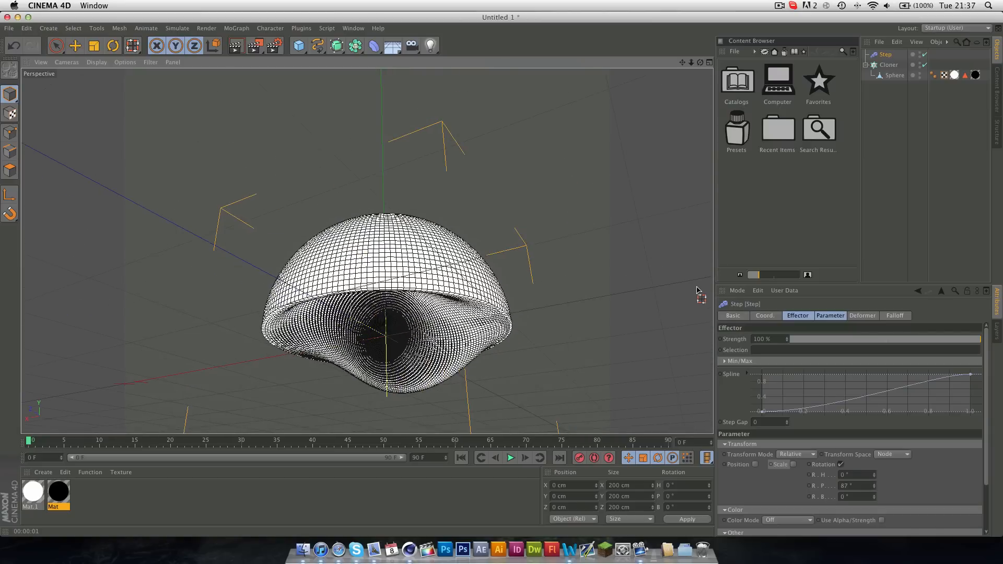
mouse_move(479, 252)
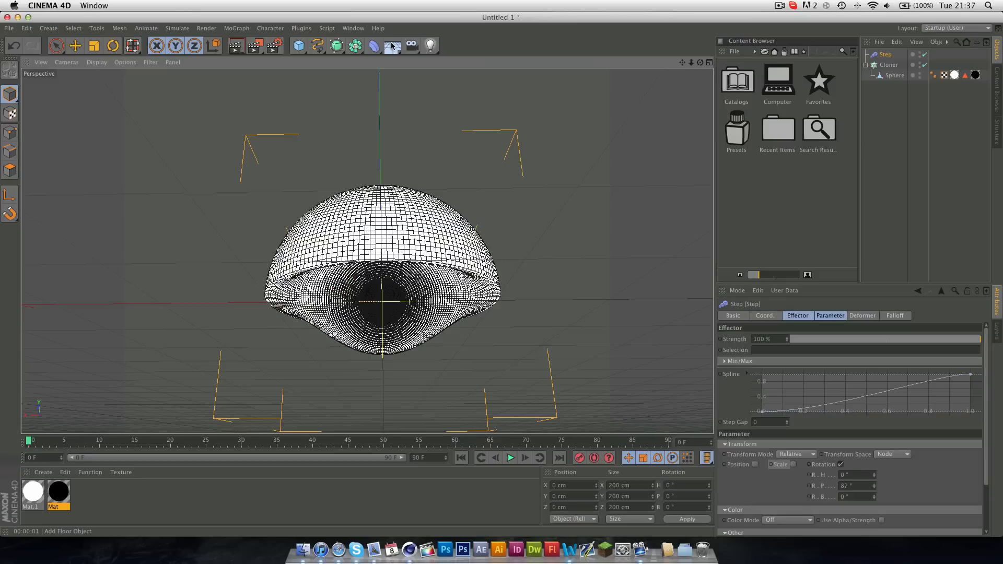
Add a Background object with the white material and set render size to 1280×720
click(393, 46)
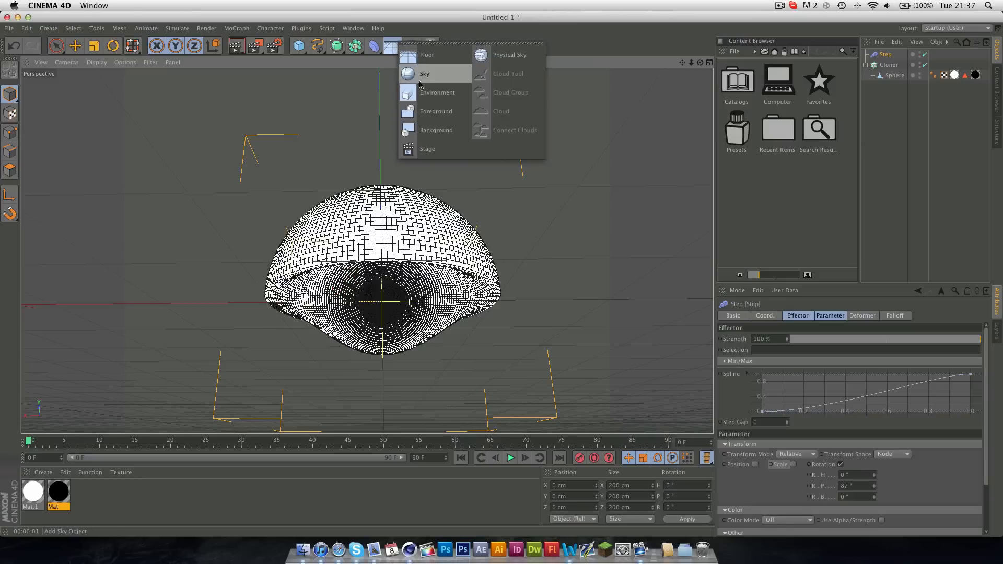
click(436, 130)
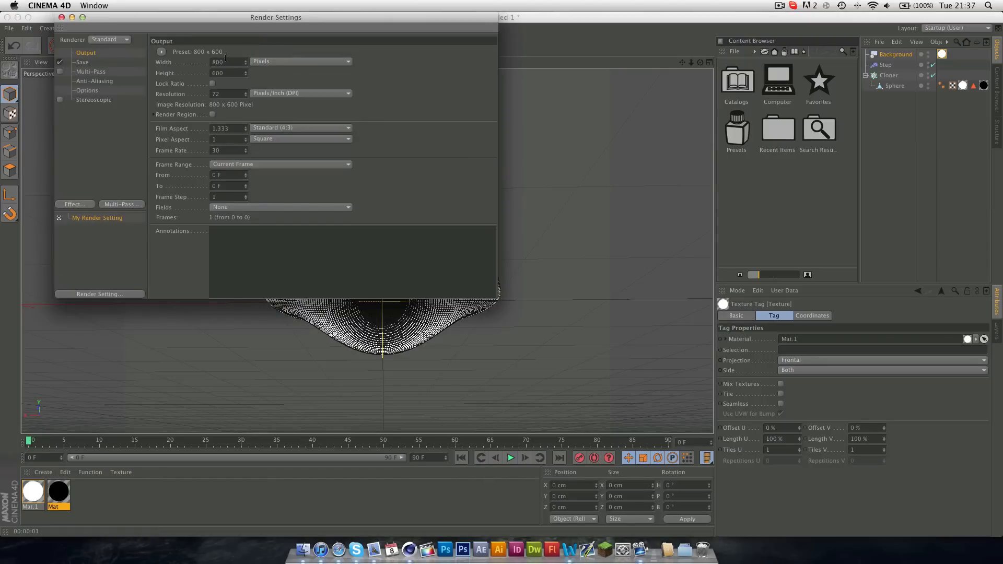
text(1280)
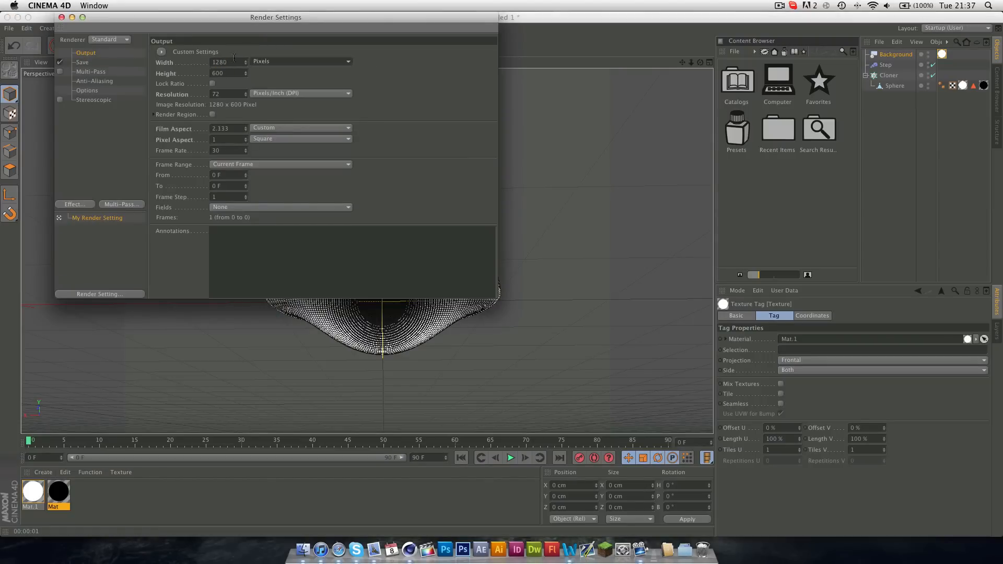
text(720)
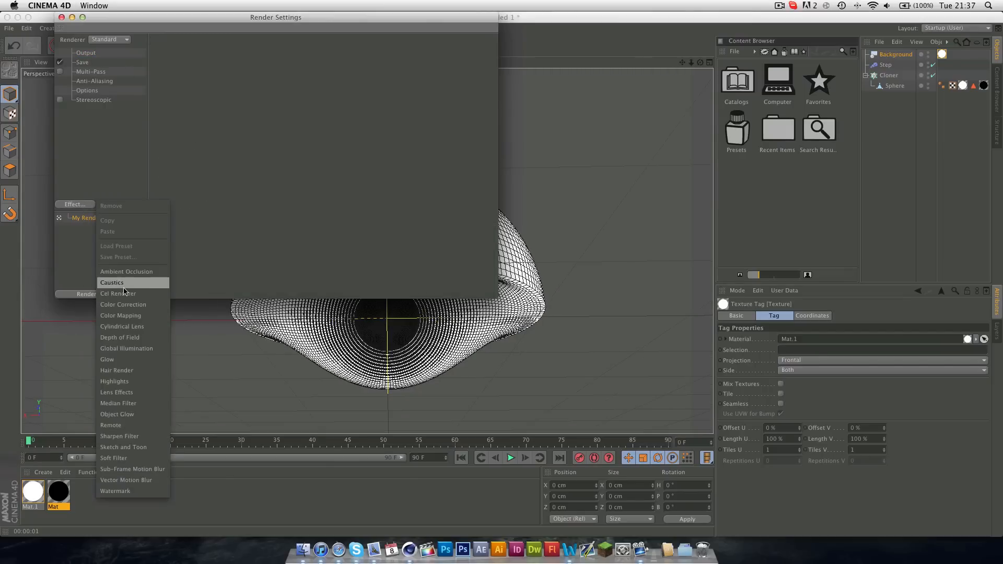
click(118, 293)
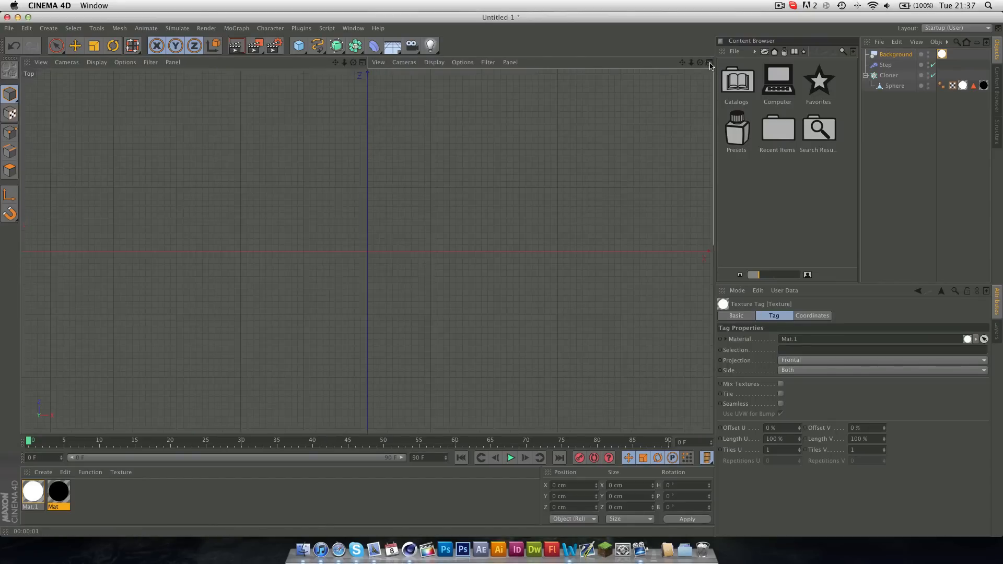
Render the view and set the Step effector's rotation to 87° pitch, 173° bank
click(97, 62)
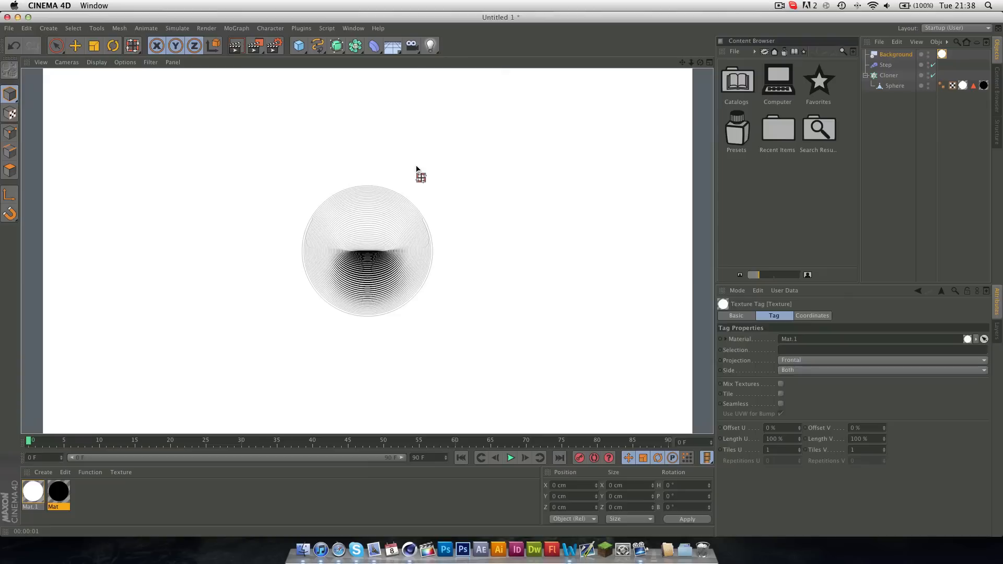
mouse_move(396, 185)
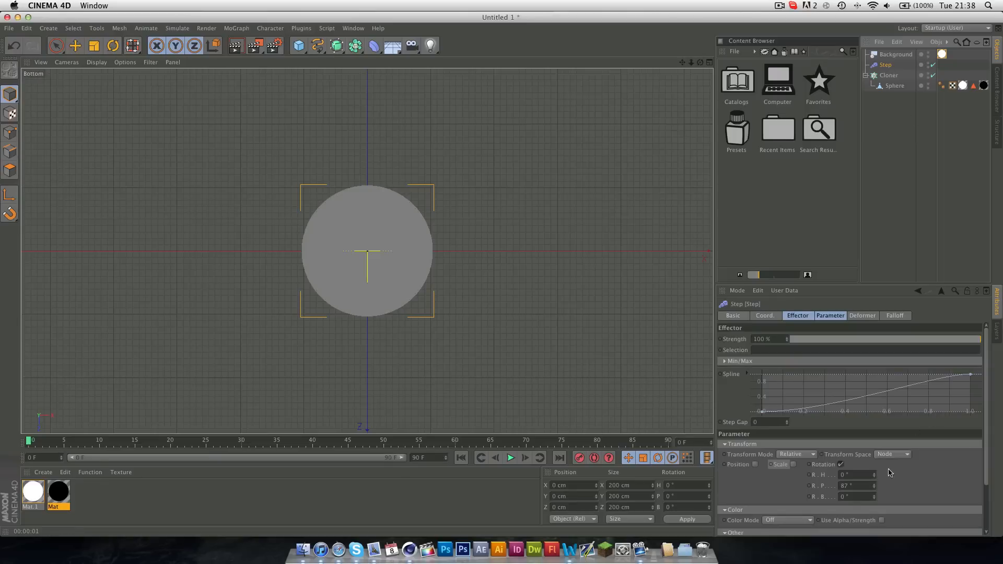
click(831, 316)
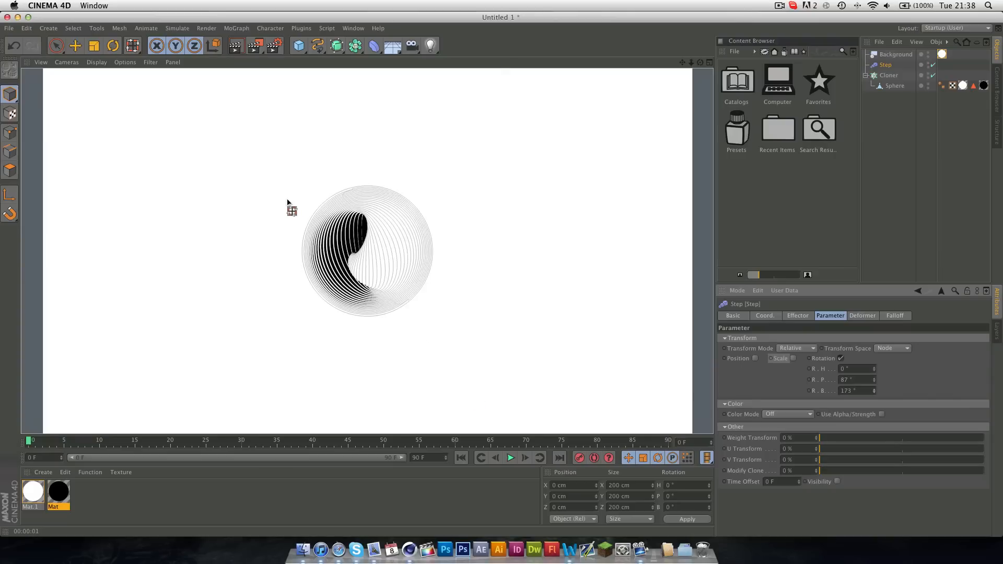
mouse_move(328, 299)
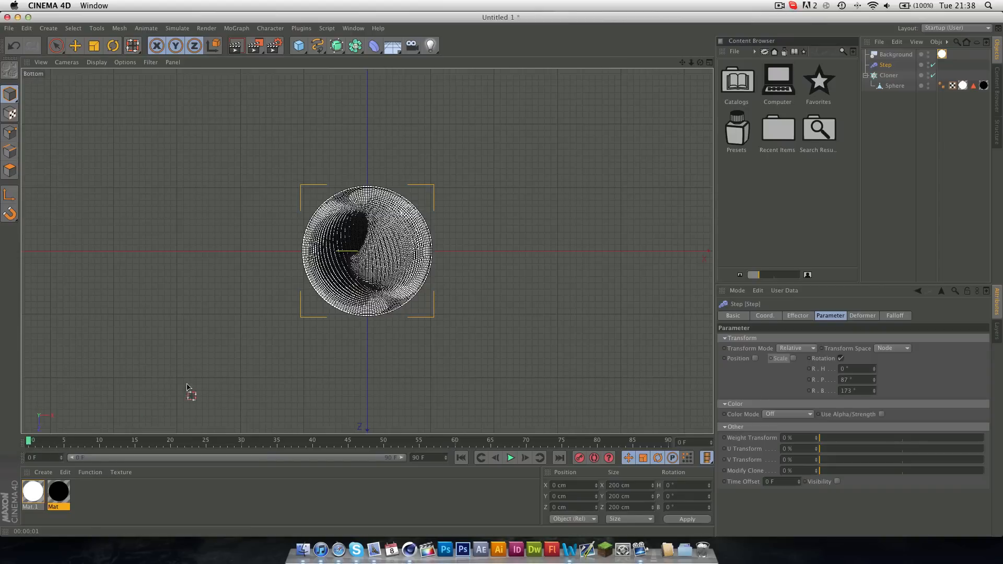
click(889, 75)
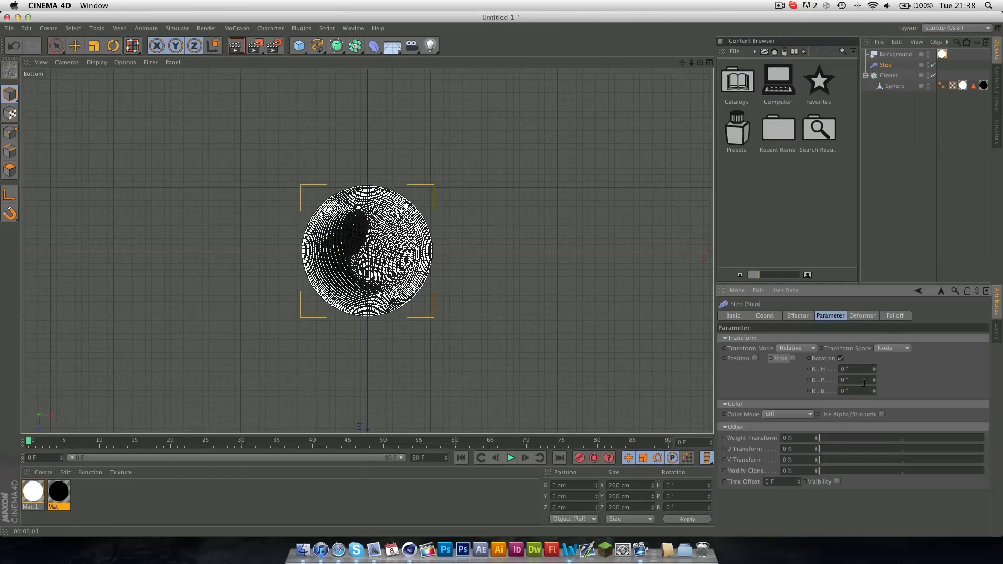
Return the Step effector rotation to 0° and keyframe it at frame 27
click(889, 75)
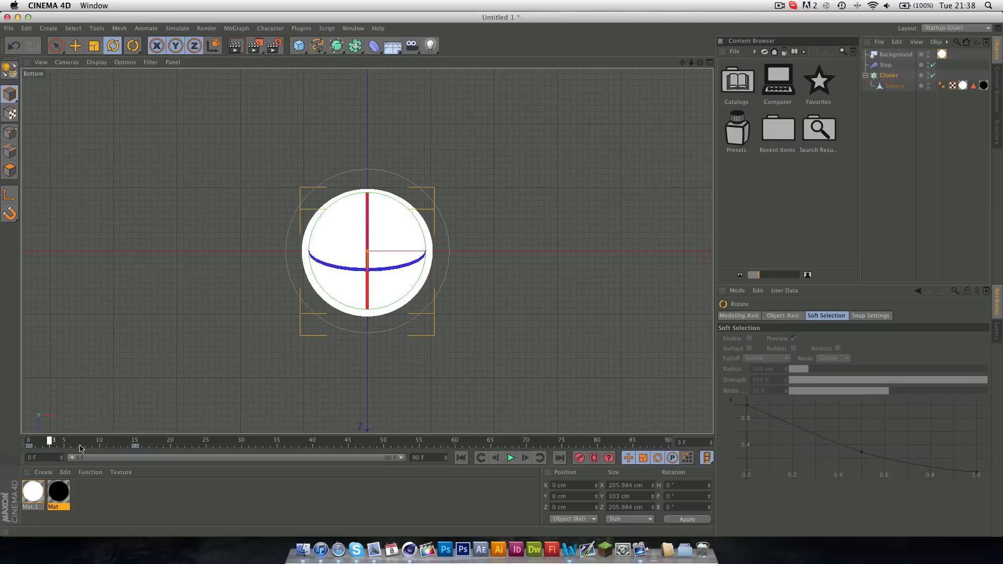
drag(52, 440, 148, 440)
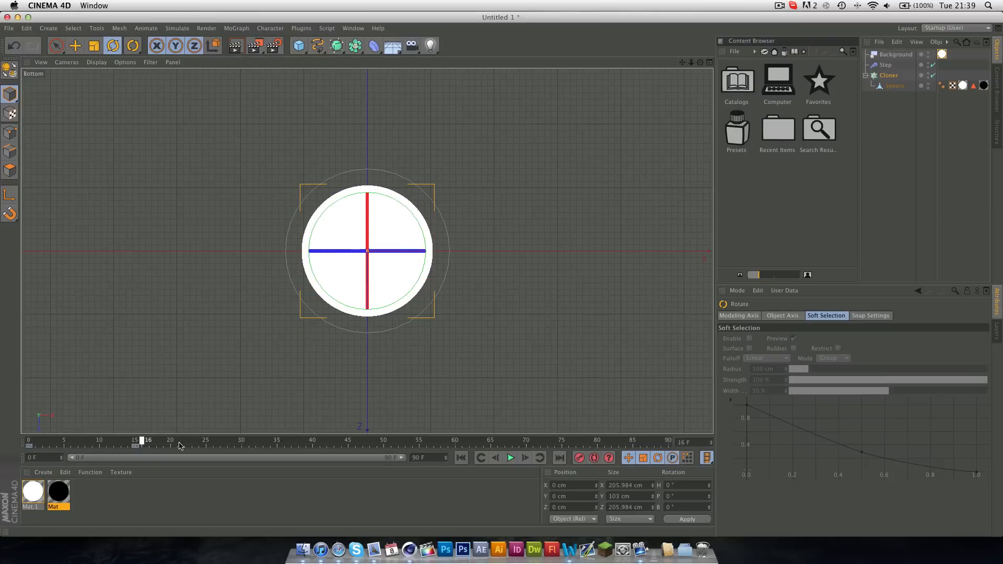
click(886, 65)
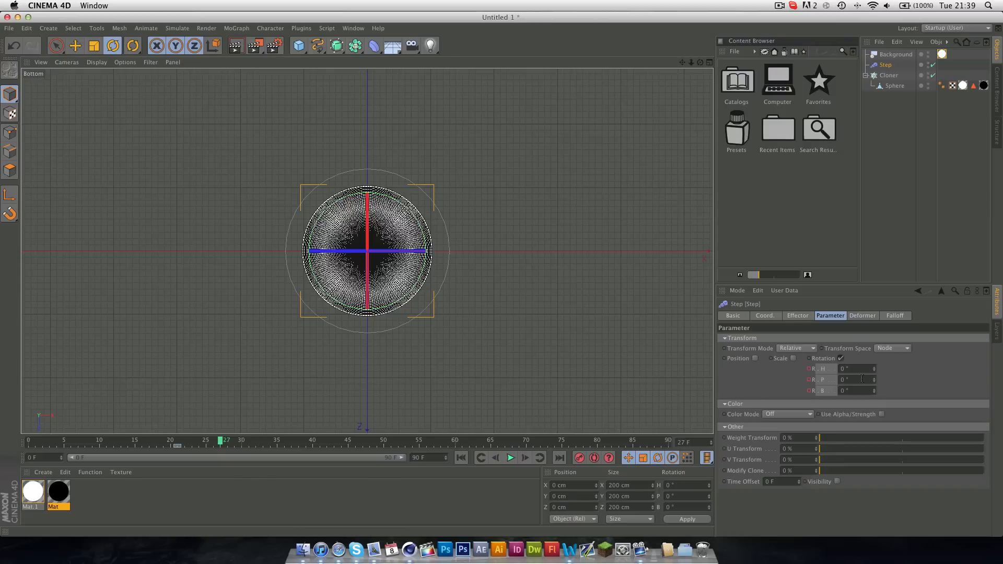
Keyframe a Step rotation of 93 and scrub the timeline to check the spin
text(93)
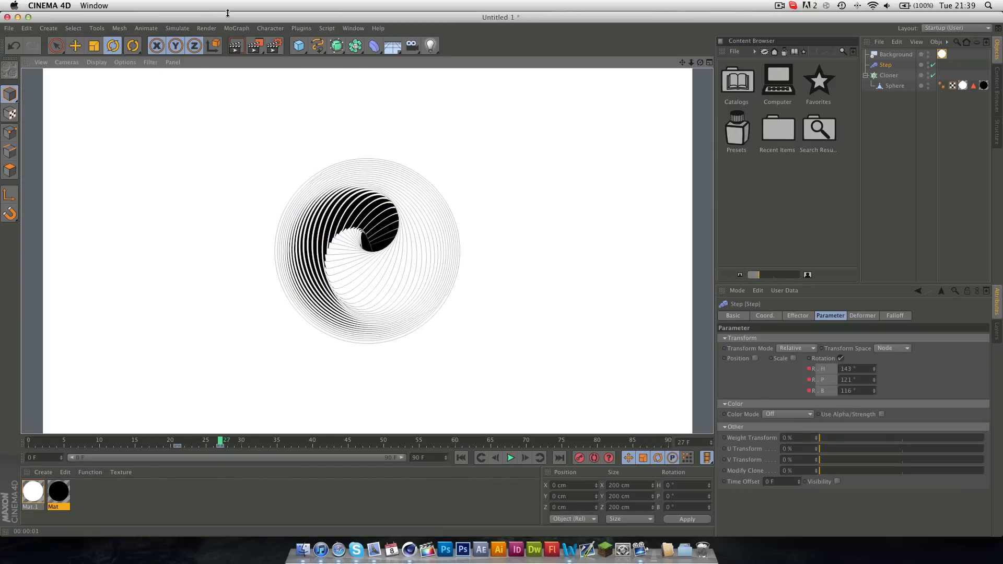
mouse_move(273, 56)
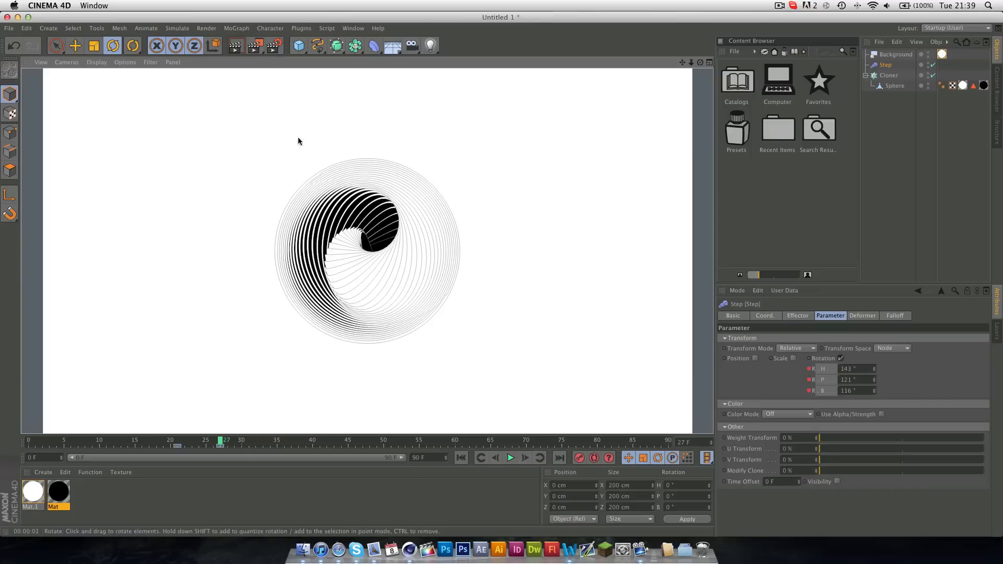
mouse_move(402, 204)
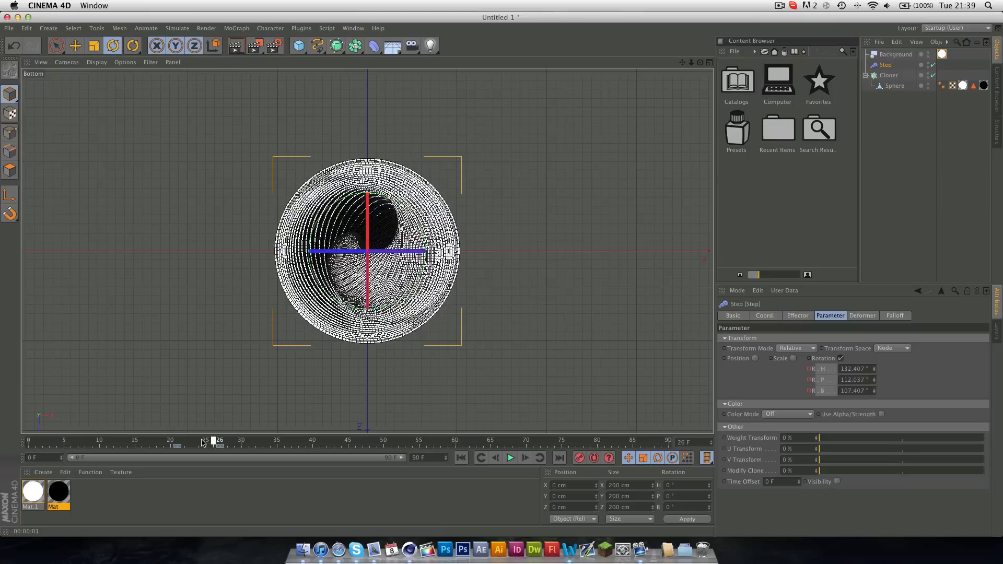
drag(219, 439, 349, 439)
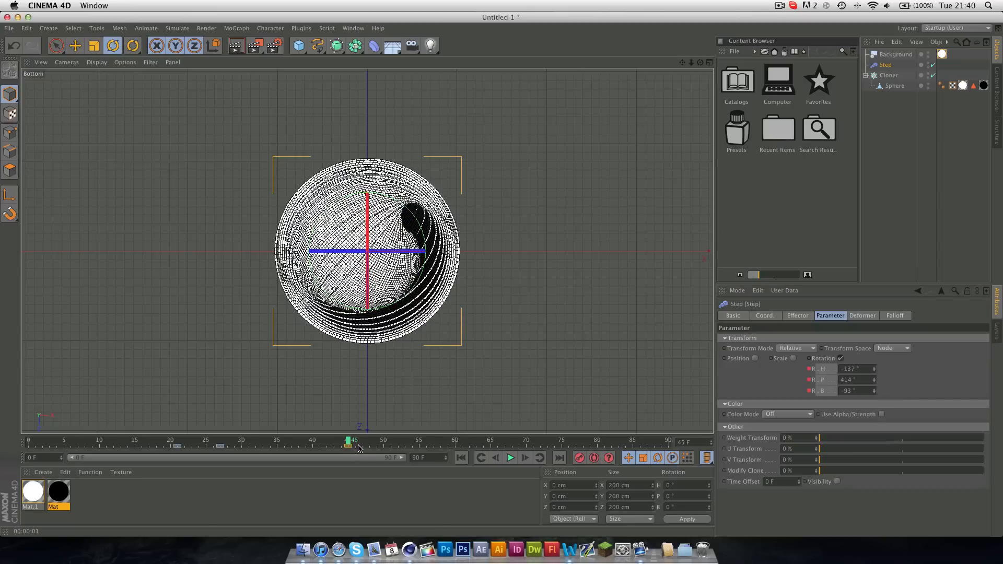
drag(348, 441, 204, 440)
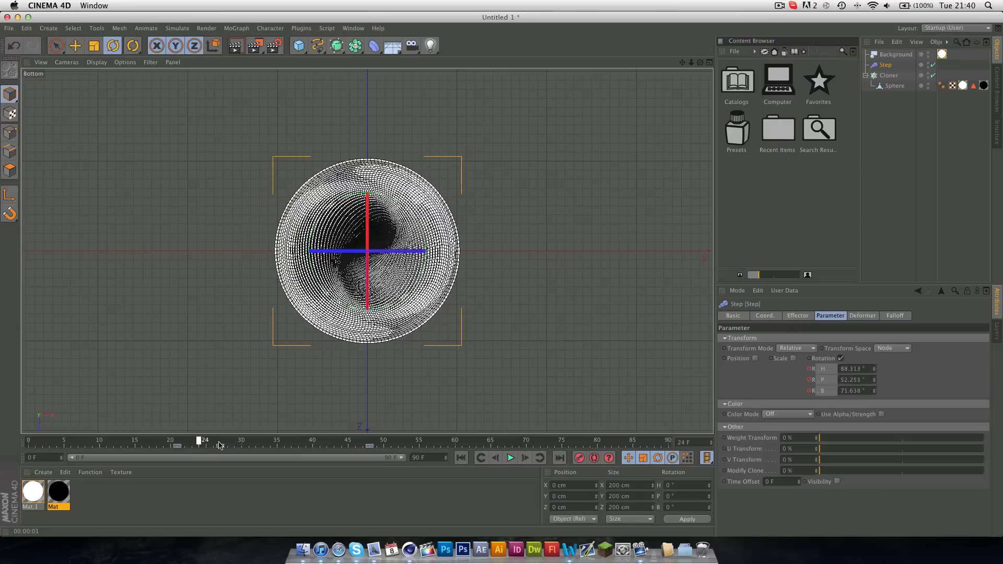
drag(205, 440, 321, 439)
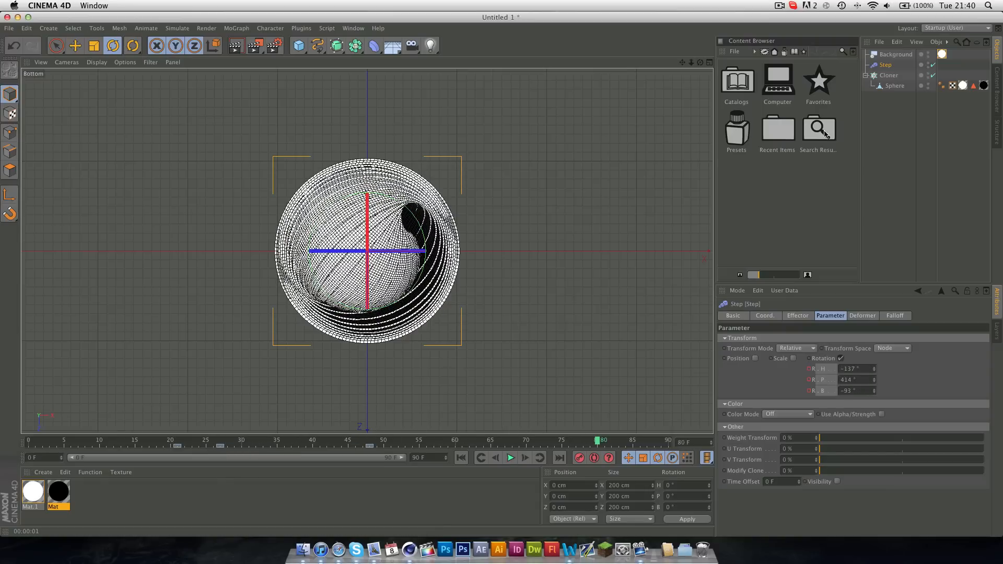
Tilt the whole Cloner with the Rotate tool and move to frame 50
click(888, 75)
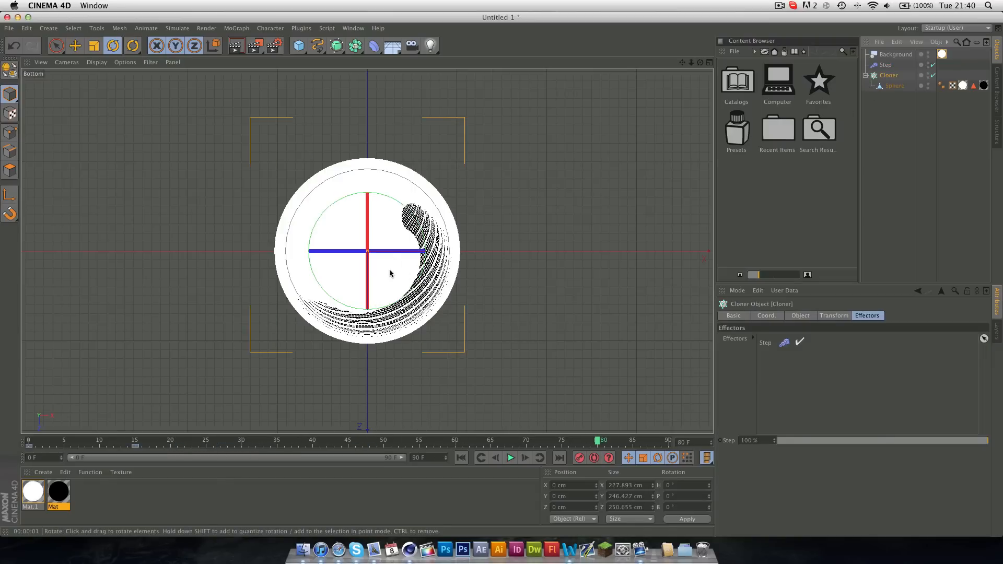
drag(390, 273, 225, 285)
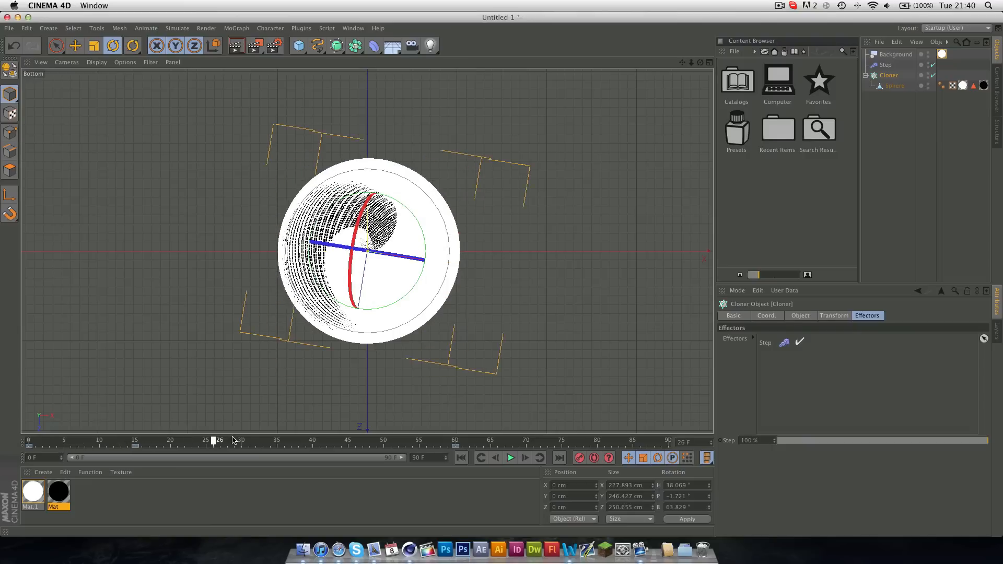
drag(219, 440, 377, 440)
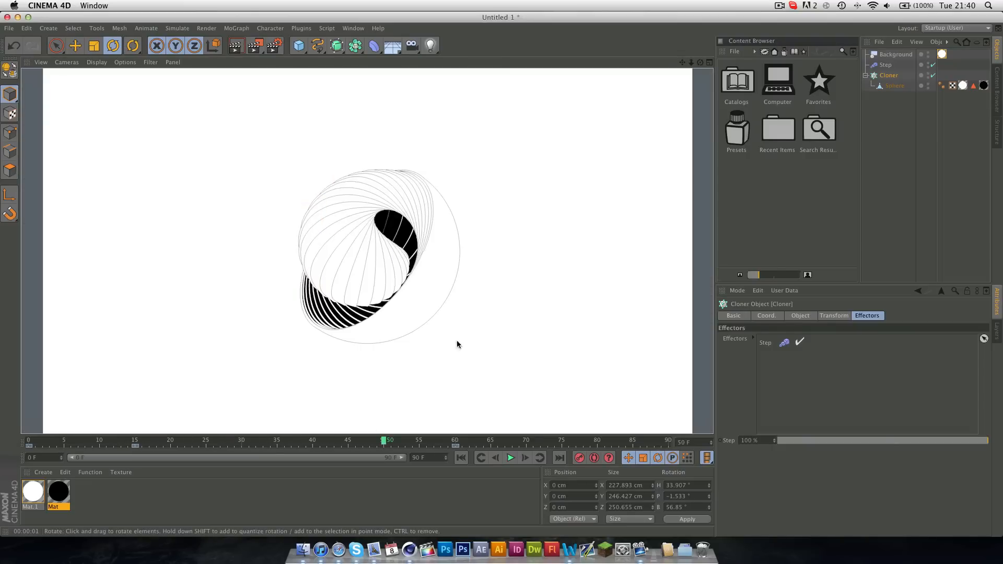
mouse_move(333, 213)
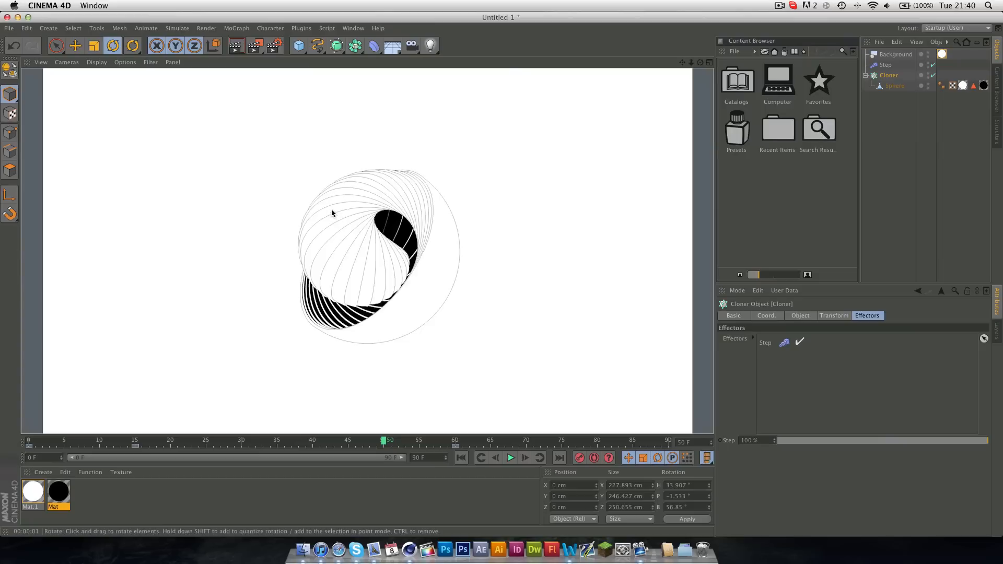
mouse_move(260, 282)
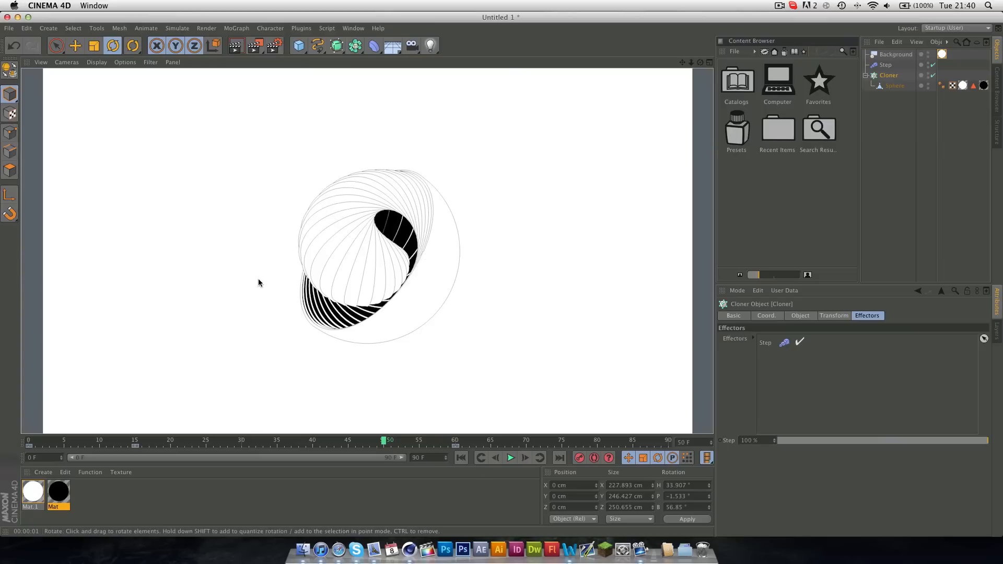
mouse_move(243, 282)
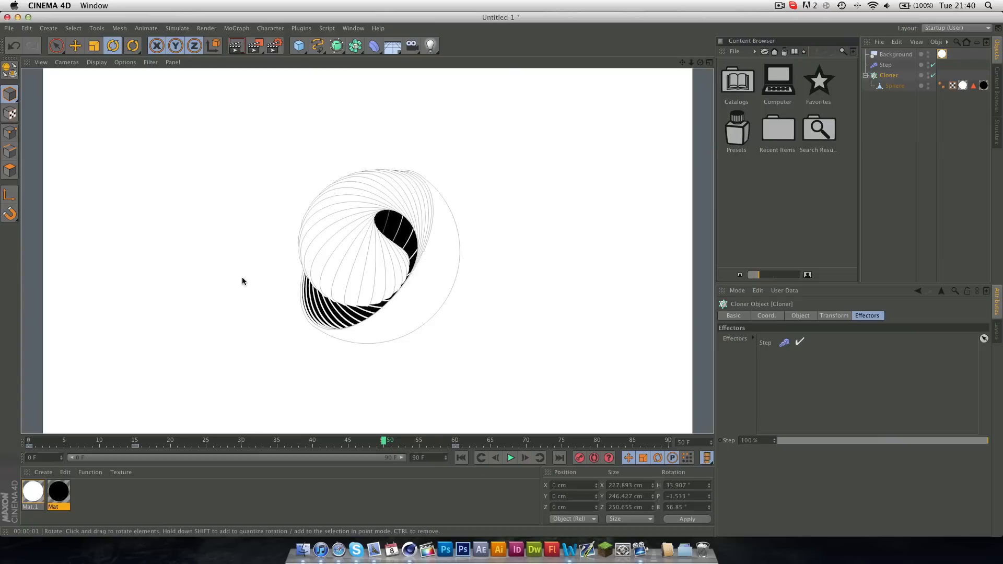
Restart the Sphere. By Iain video in Safari, then pause it two seconds in
click(337, 544)
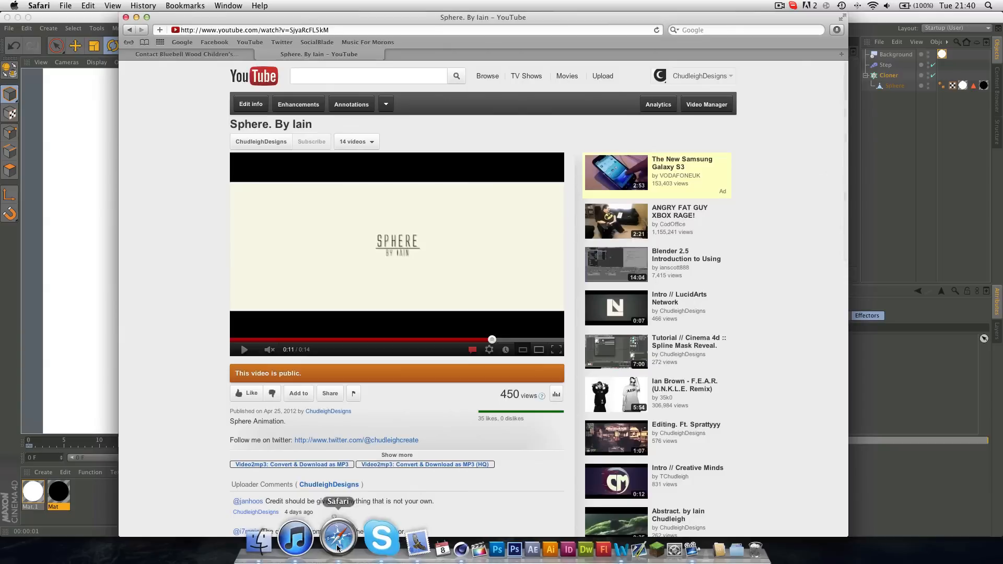
click(244, 349)
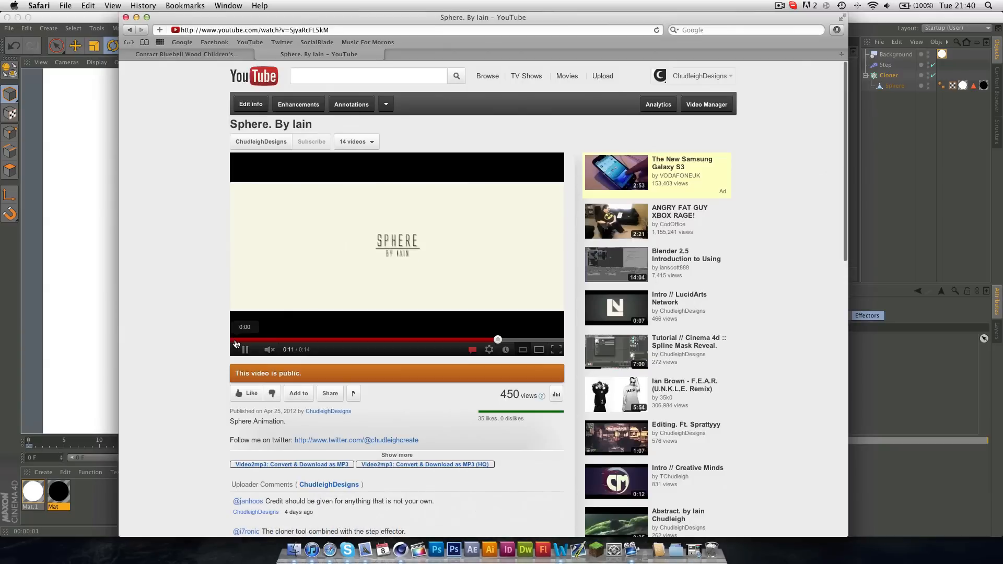
click(245, 350)
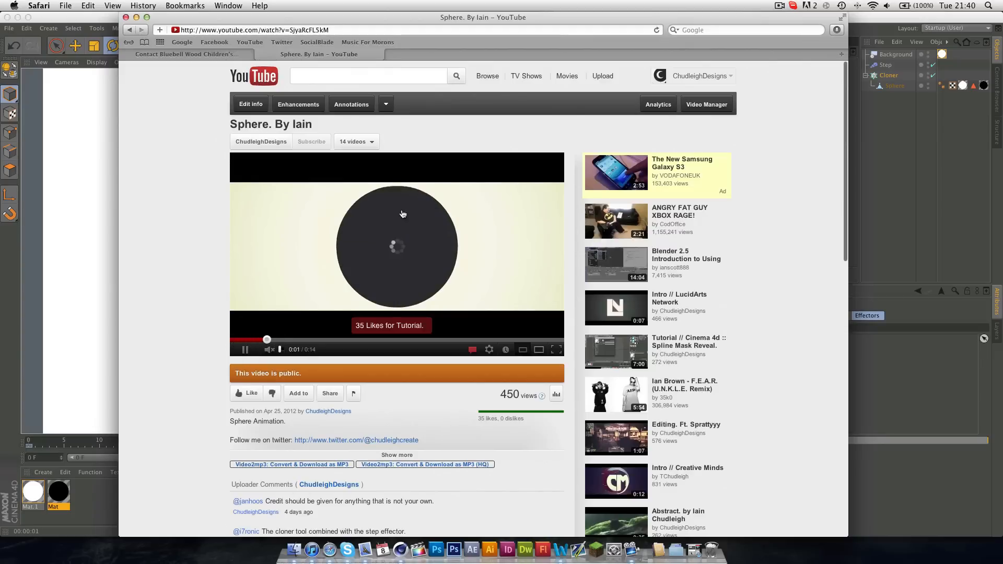
click(244, 350)
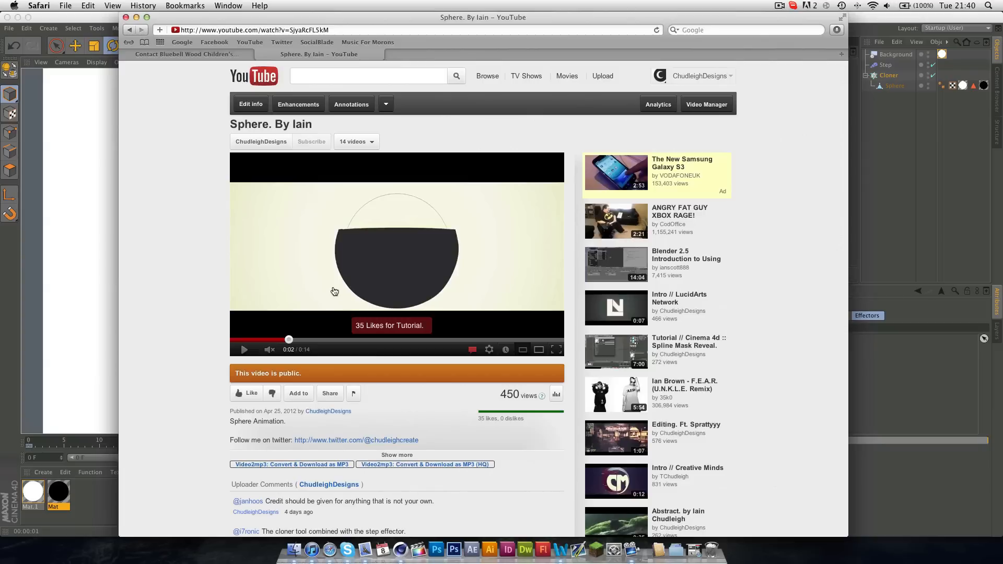
mouse_move(425, 255)
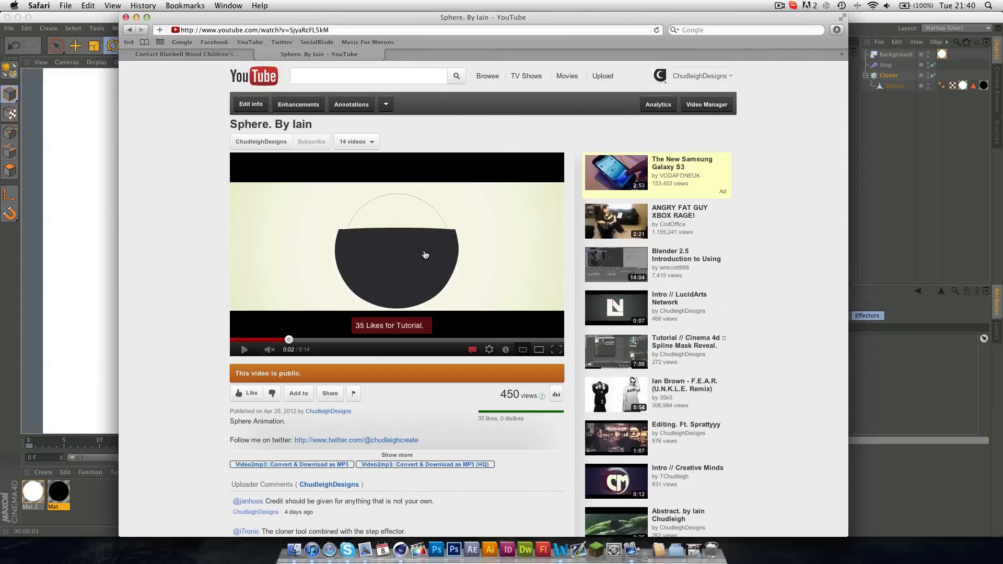
mouse_move(385, 317)
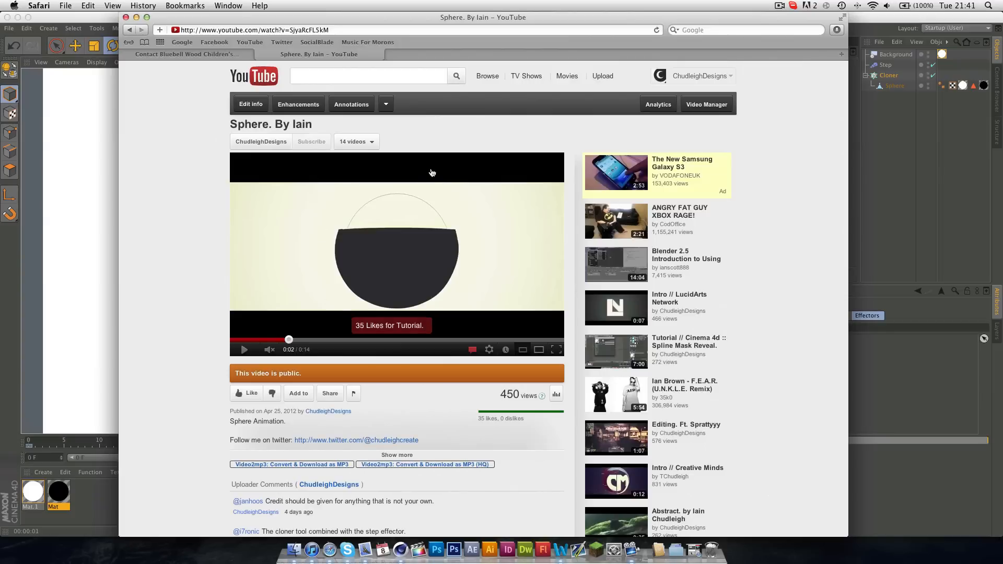
mouse_move(339, 315)
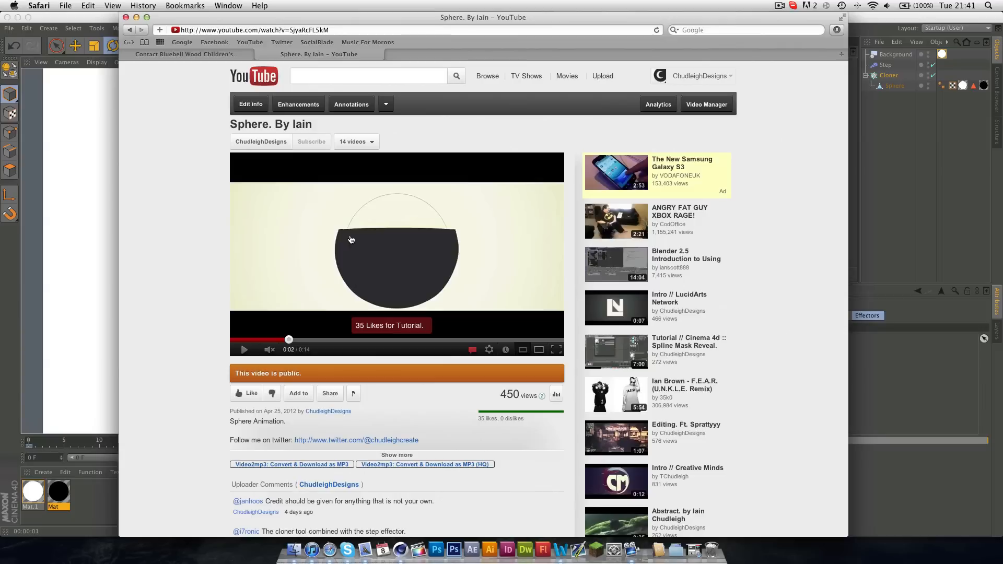
mouse_move(411, 306)
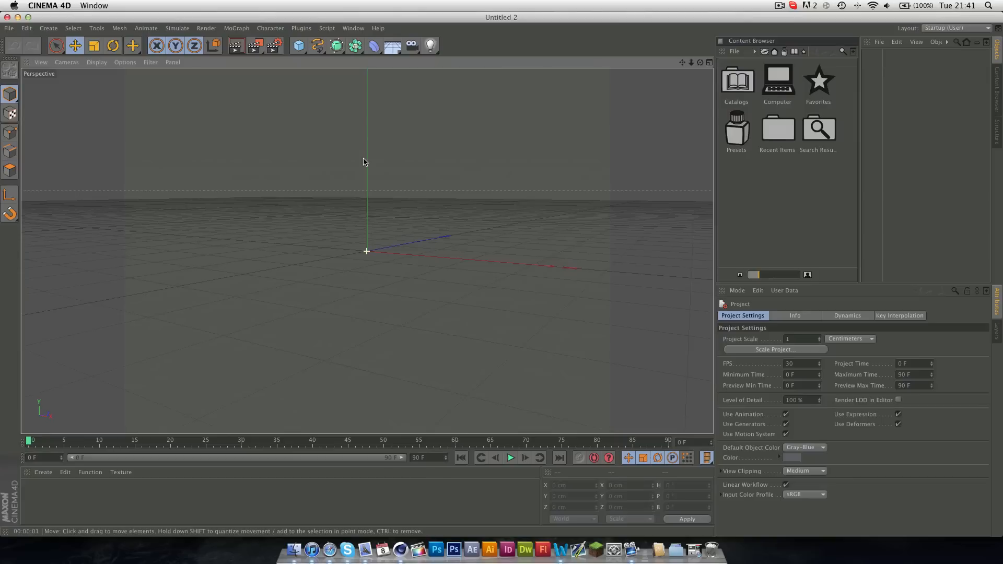
Add an Arc spline with Start Angle -90° and a Lathe NURBS generator
click(315, 46)
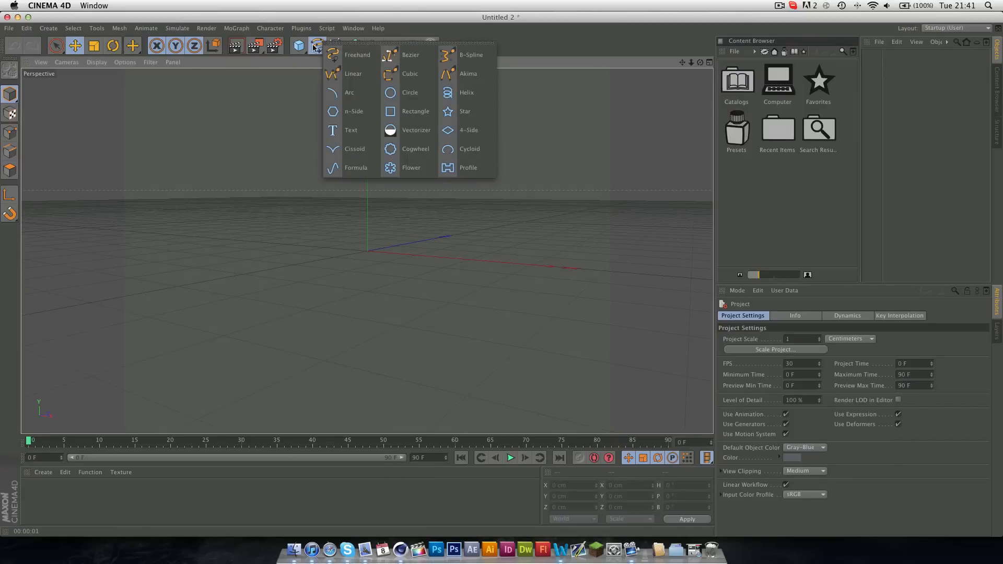
click(349, 93)
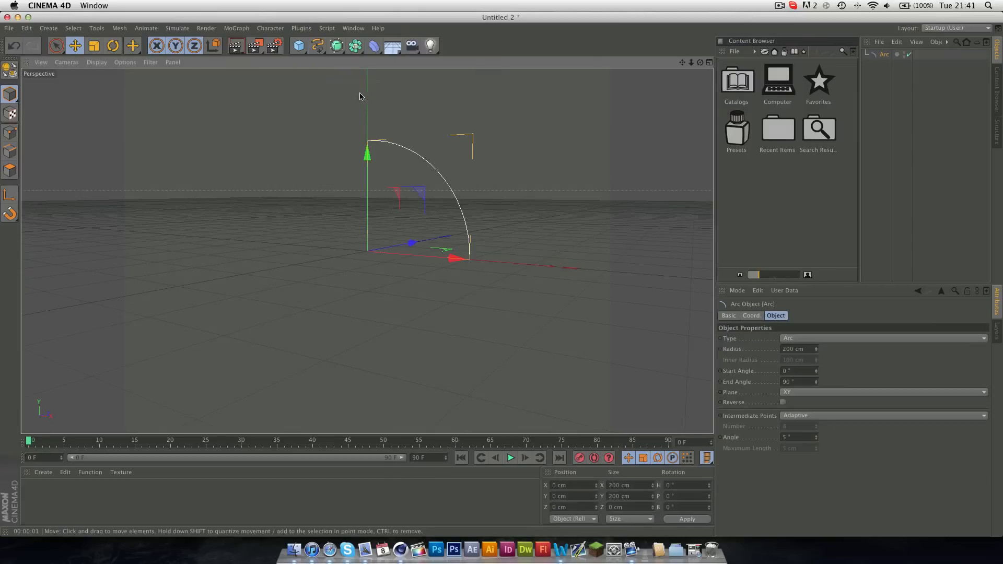
click(796, 371)
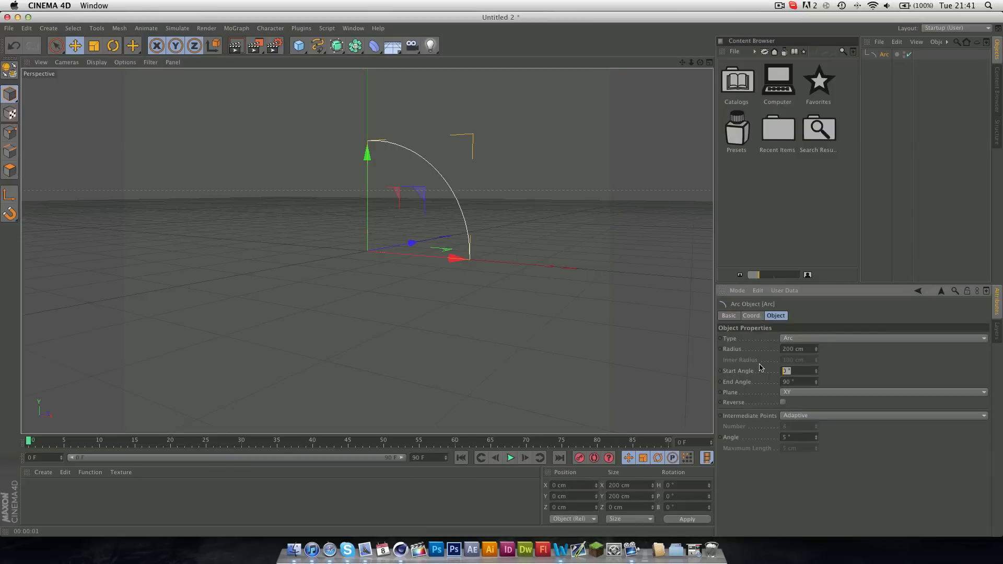
text(-90)
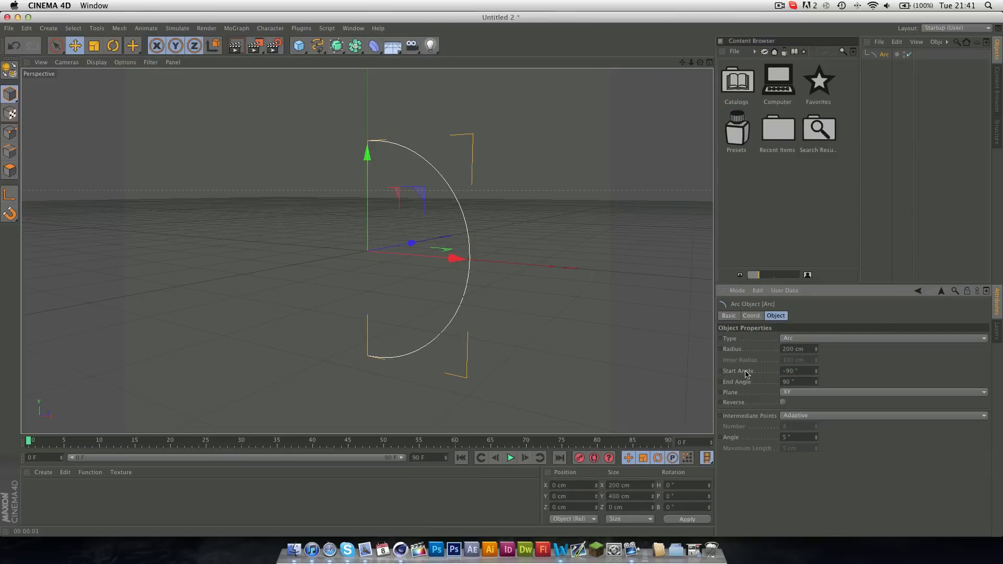
mouse_move(338, 46)
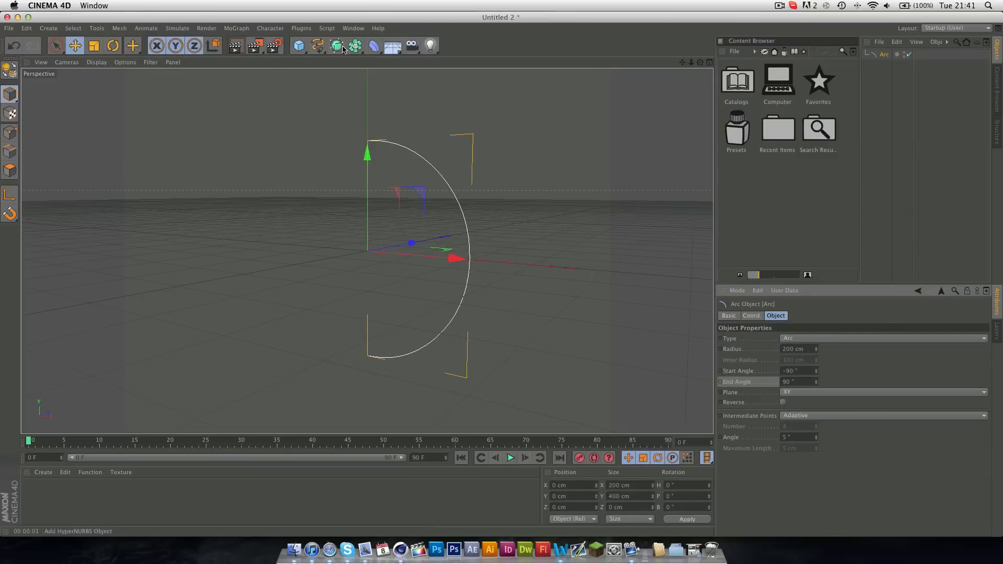
click(337, 46)
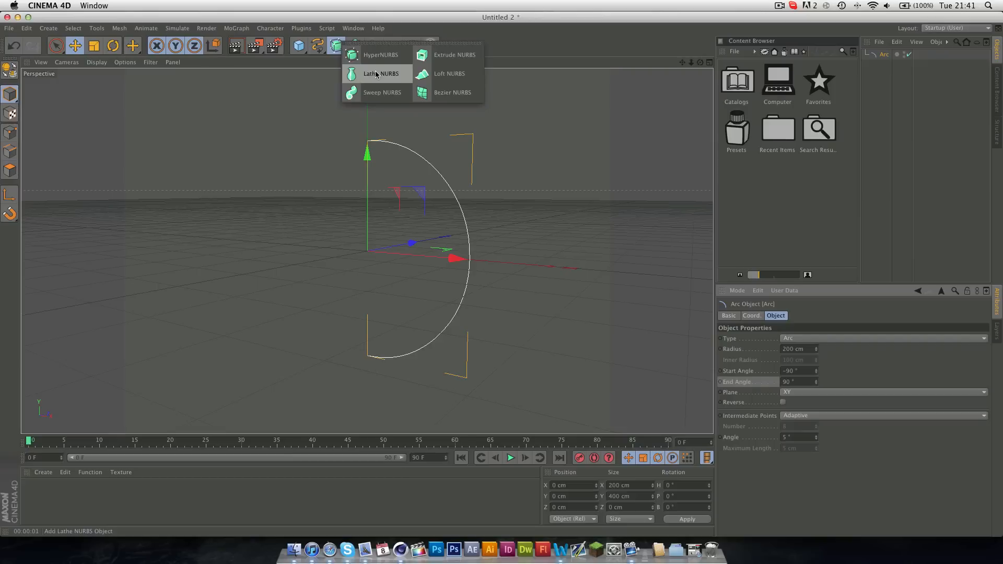
click(377, 73)
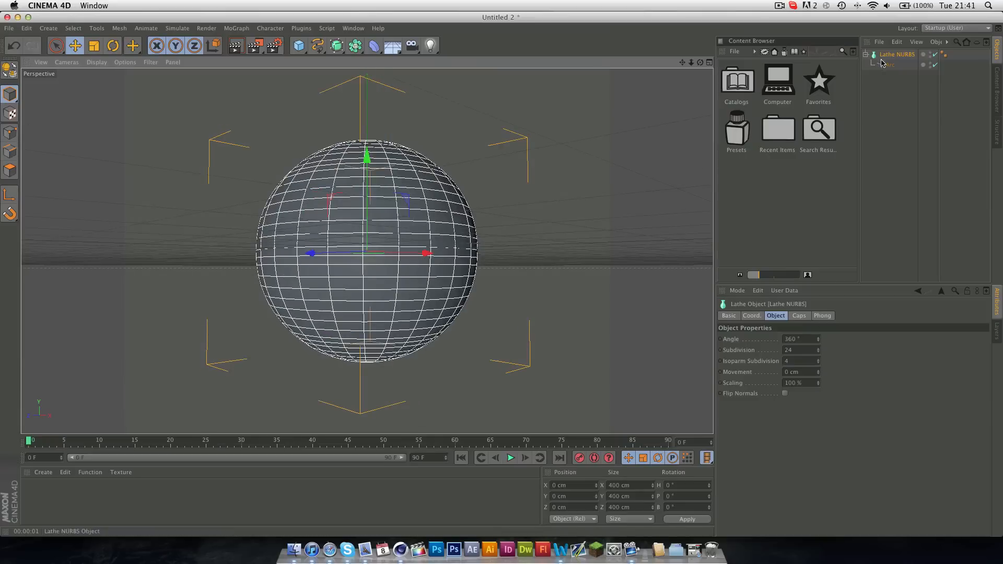
Try Ring and Segment arc types, settling on Ring starting at 38° with 190 cm inner radius
click(890, 65)
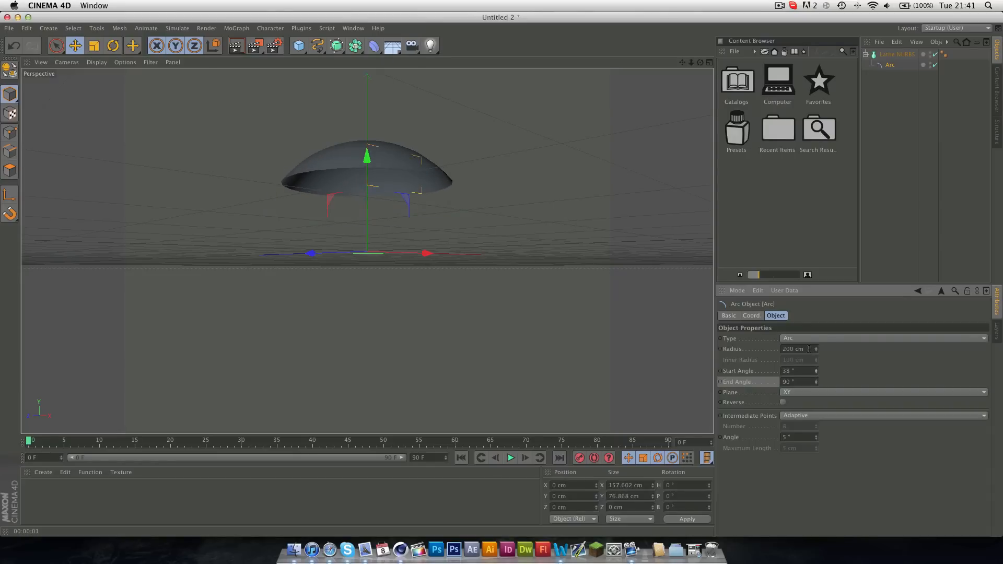
click(882, 338)
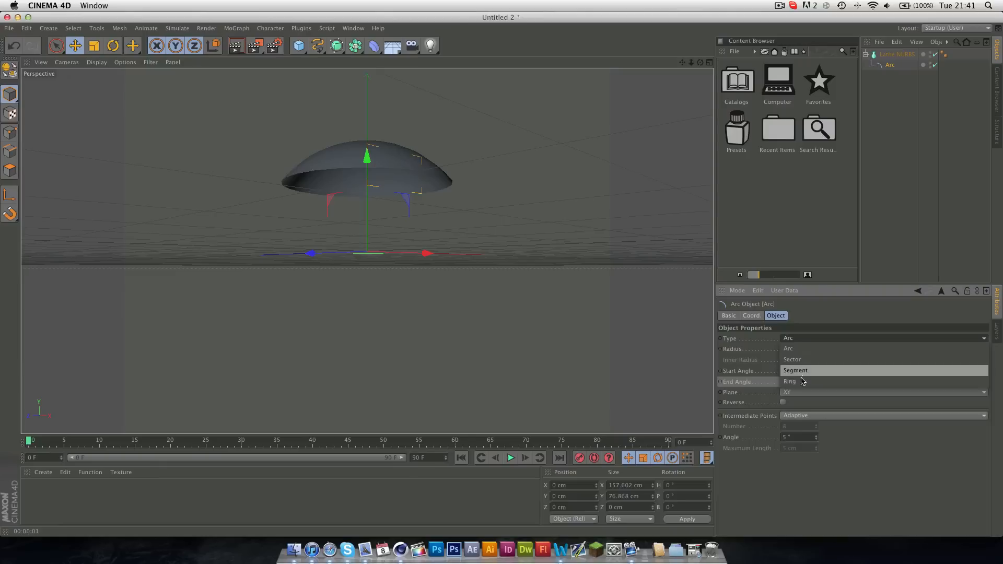
click(790, 381)
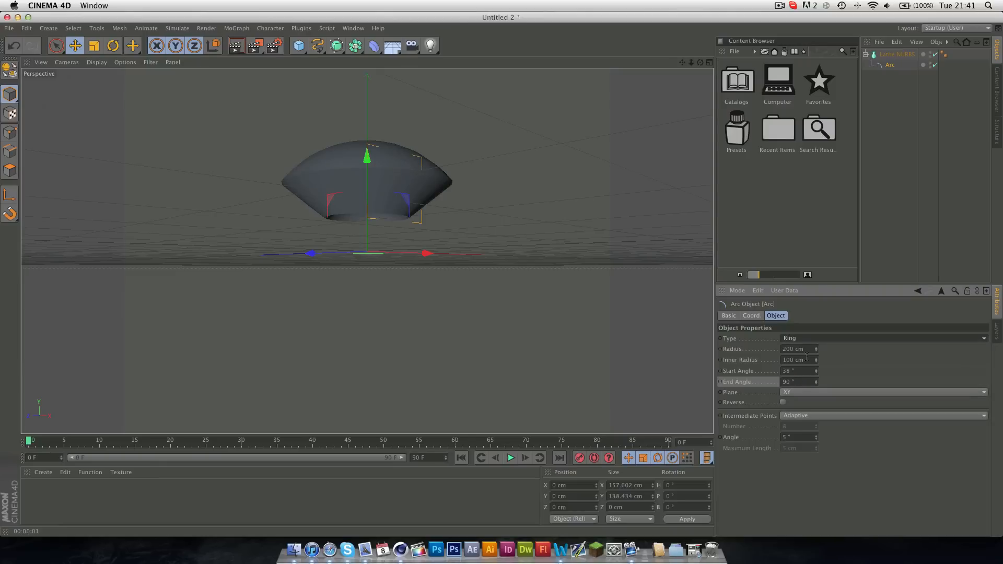
click(883, 338)
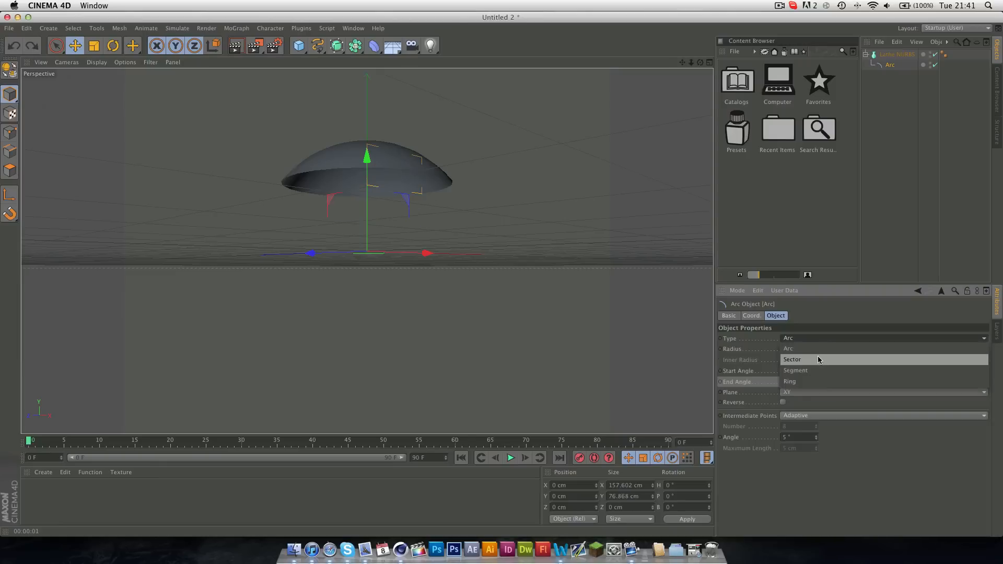
click(795, 371)
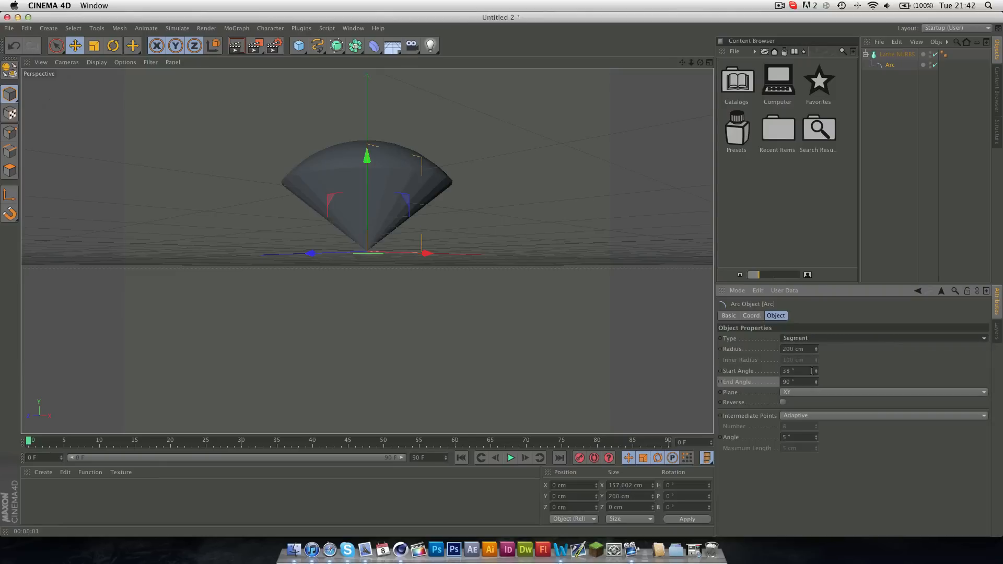
click(883, 338)
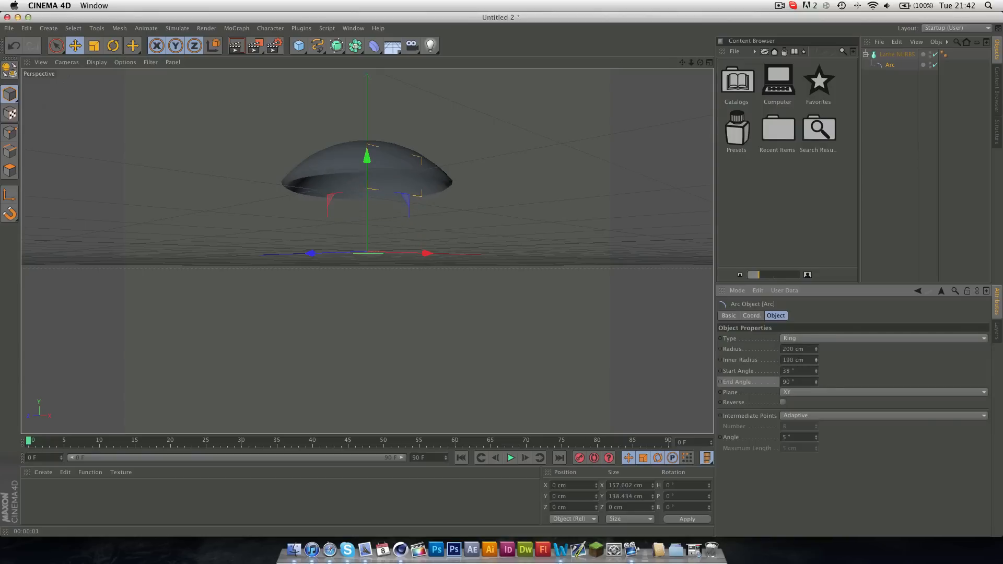
click(796, 360)
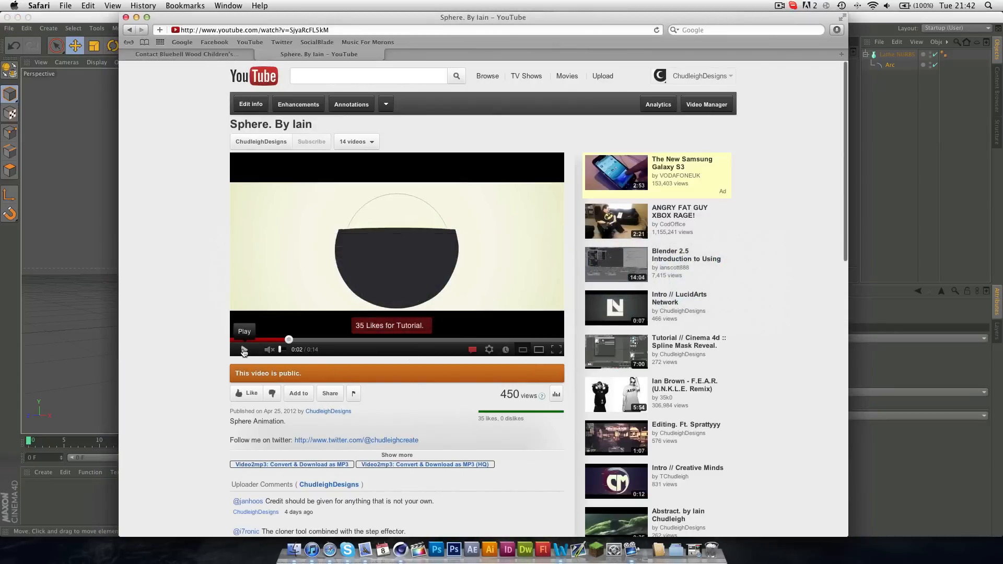
Play the Sphere. By Iain video through to its SPHERE title card
click(244, 350)
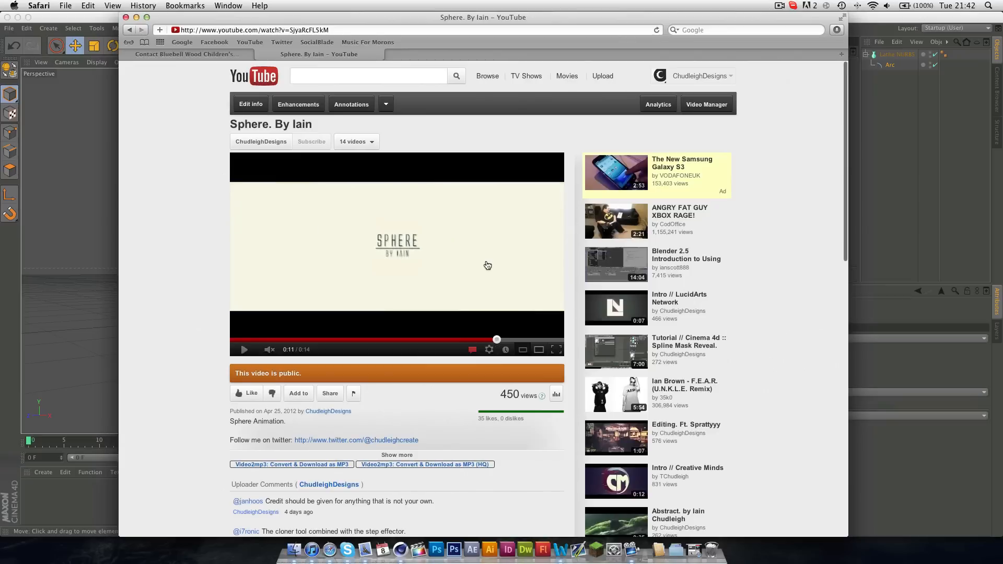
mouse_move(414, 238)
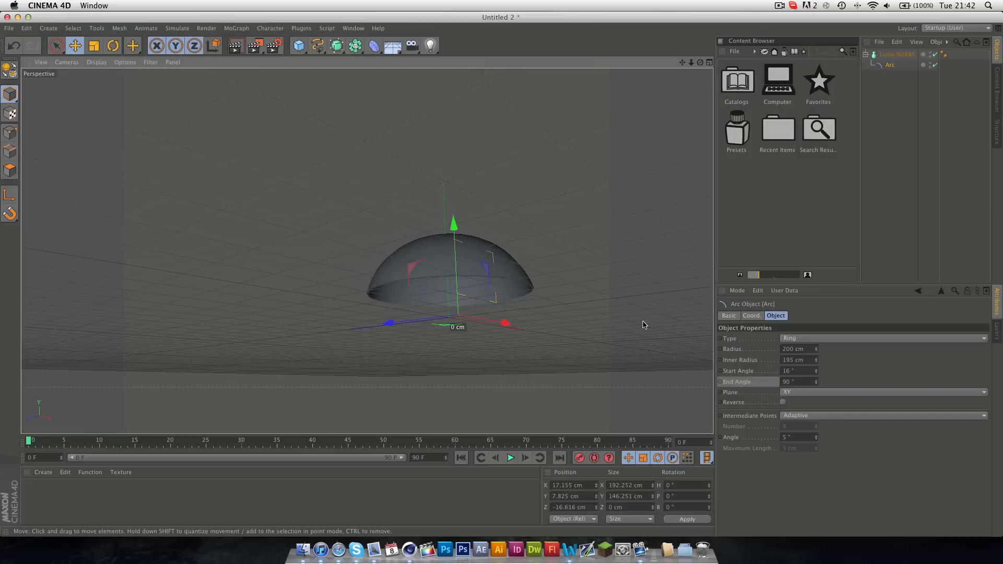
mouse_move(637, 331)
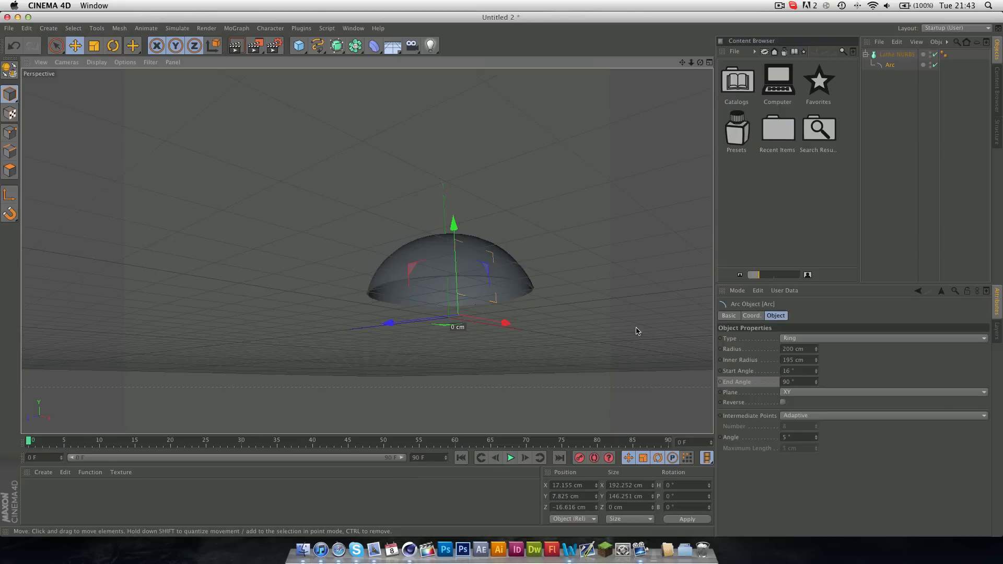
mouse_move(628, 333)
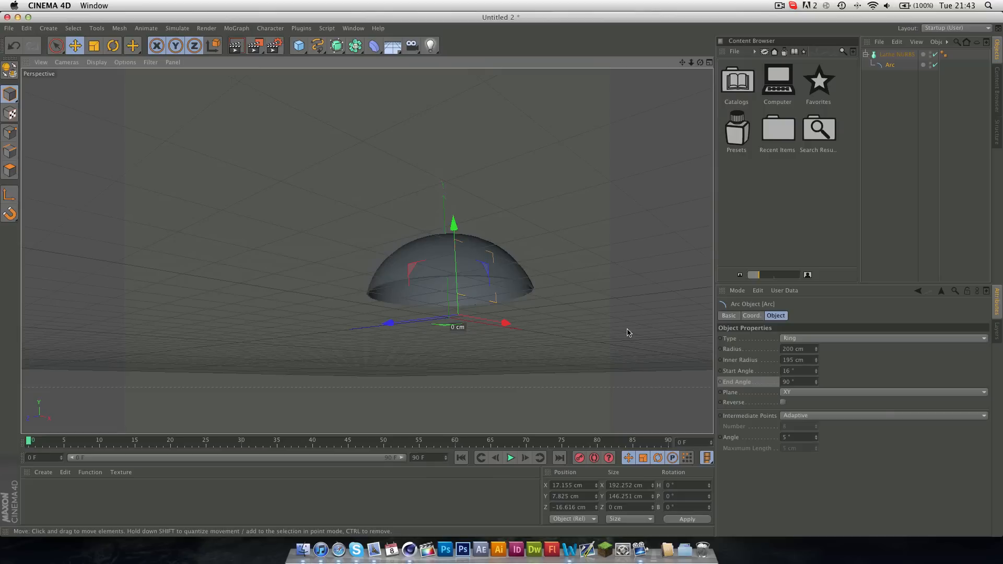
mouse_move(681, 68)
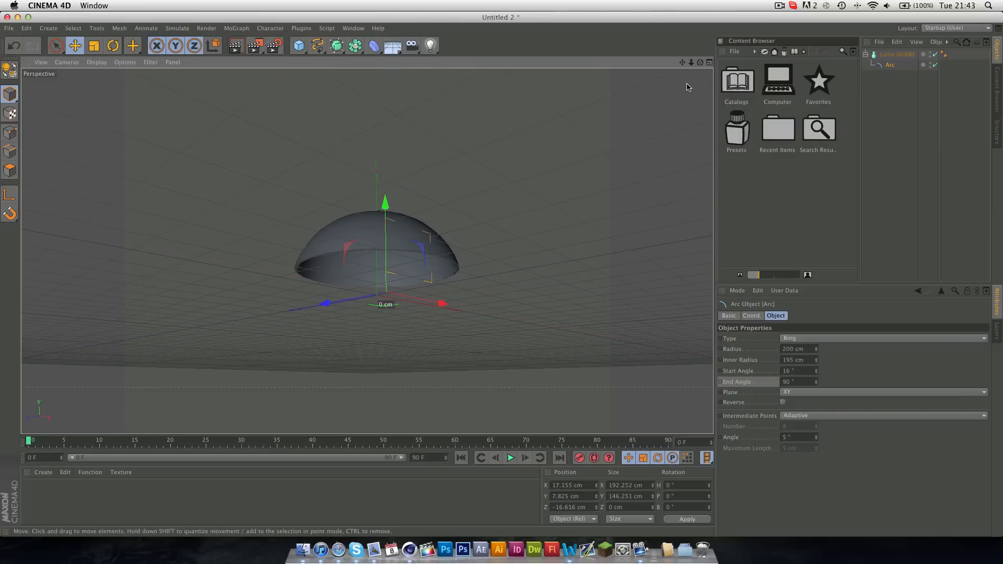
mouse_move(693, 89)
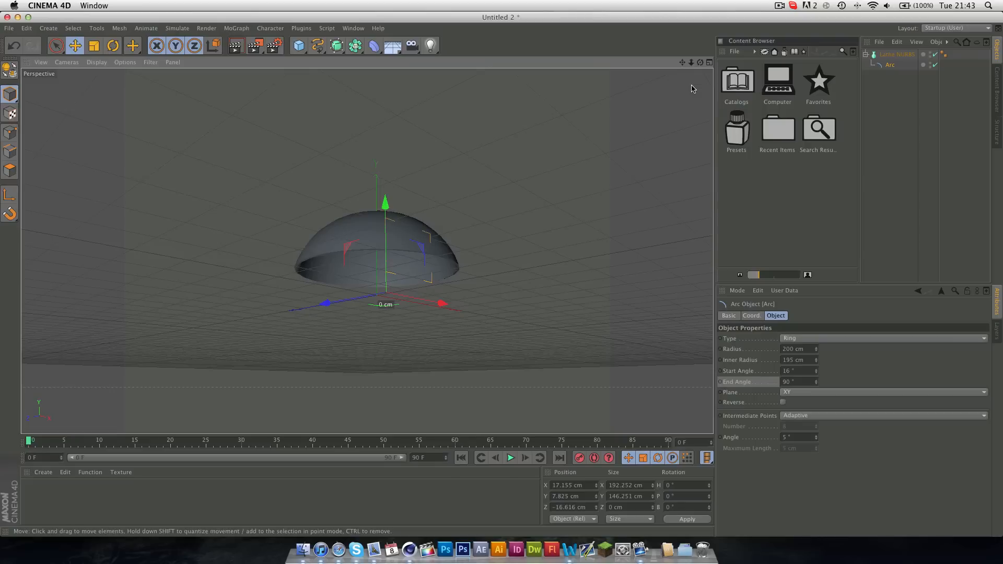
mouse_move(548, 223)
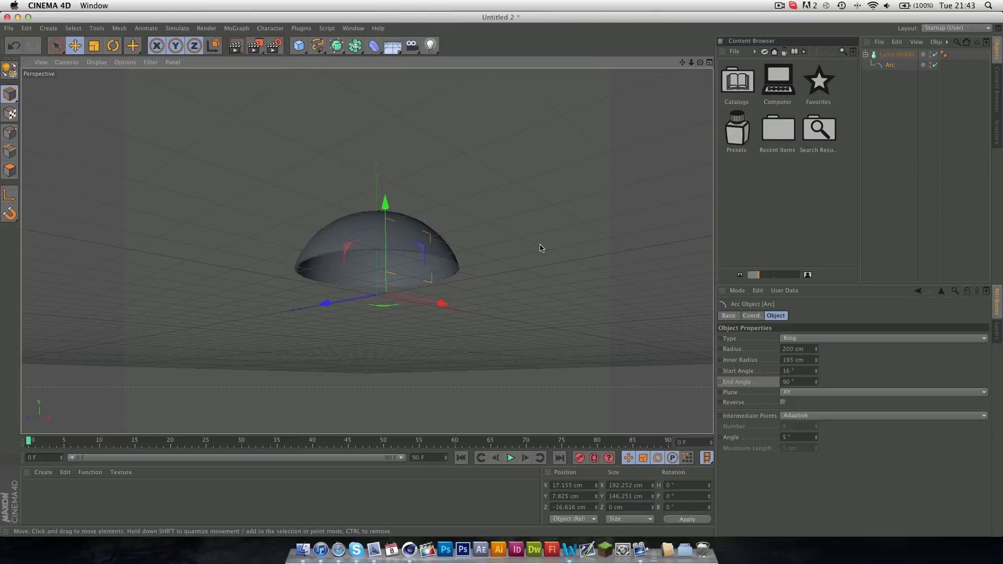
mouse_move(542, 236)
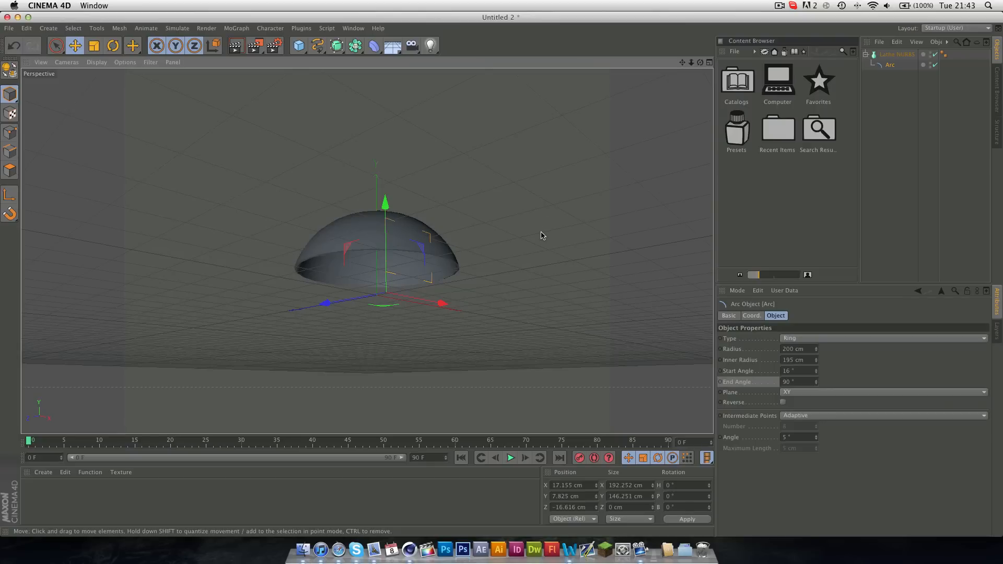